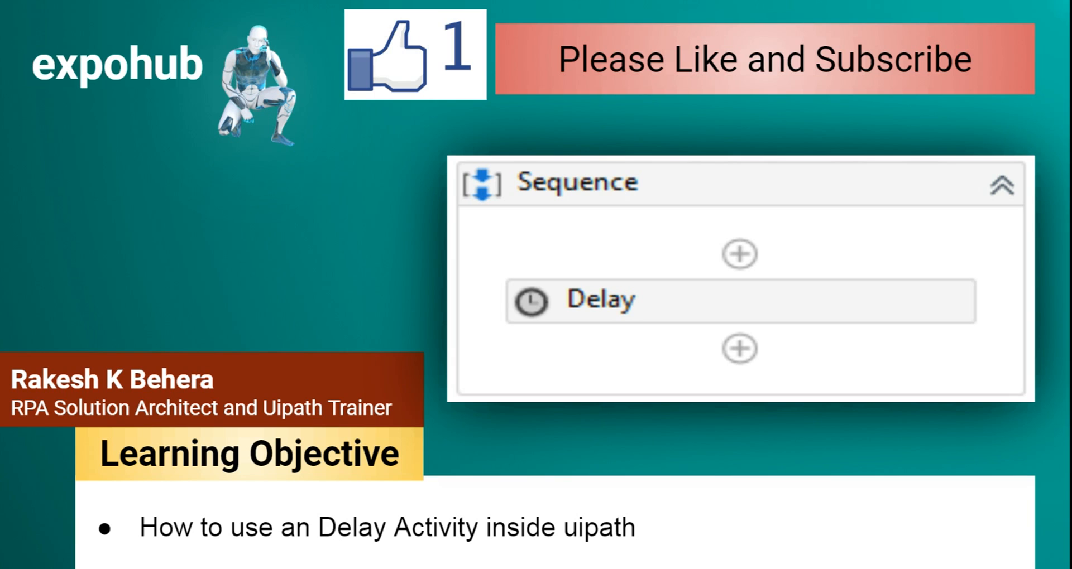
Switch to UiPath Studio and bring up the new sequence form.
key(alt+tab)
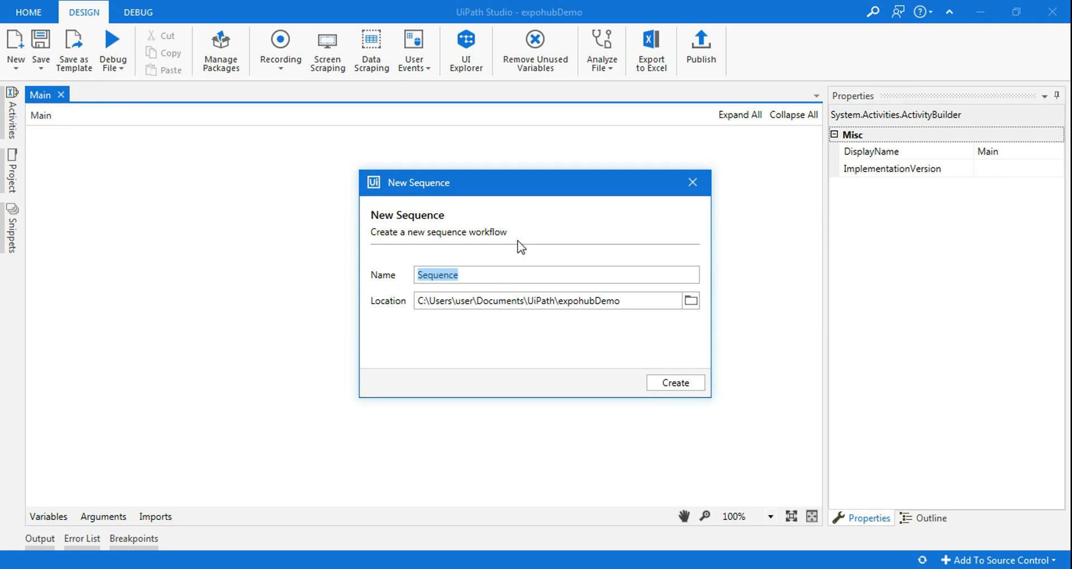
Create the DelayDemo sequence and filter the Activities panel for Delay.
text(DelayDemo)
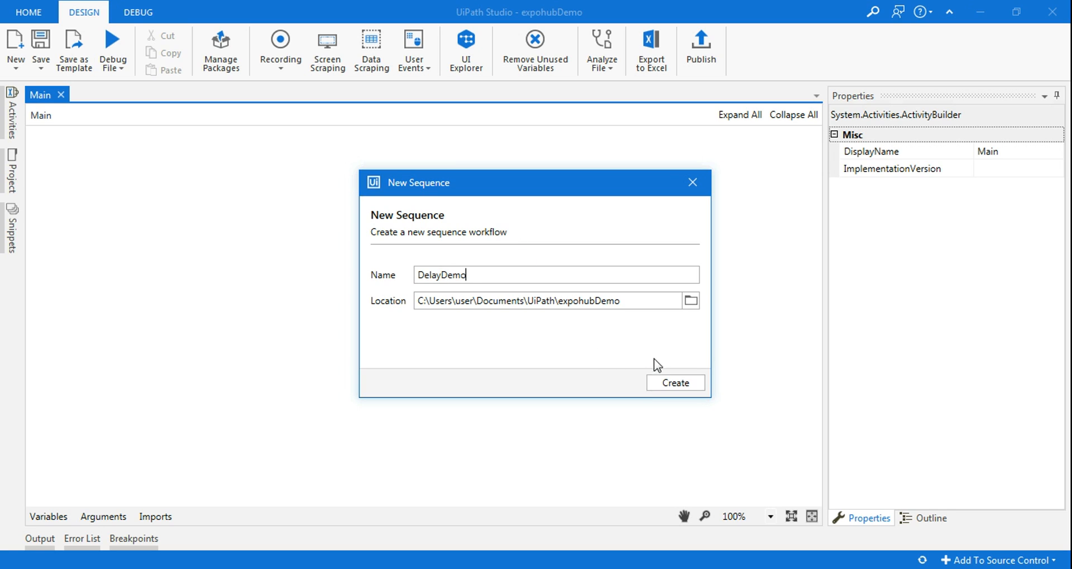
click(675, 383)
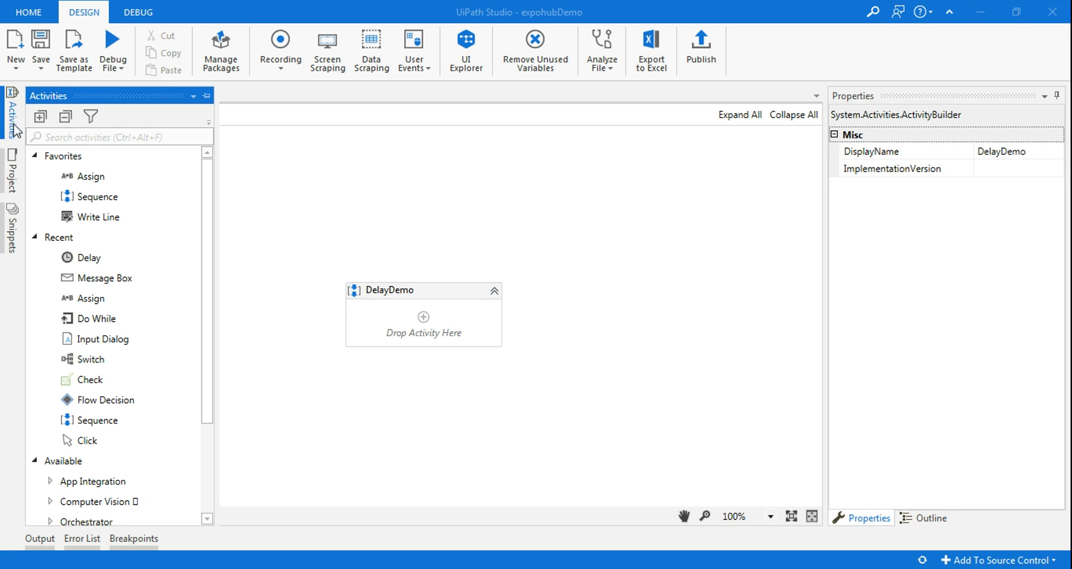
text(Del)
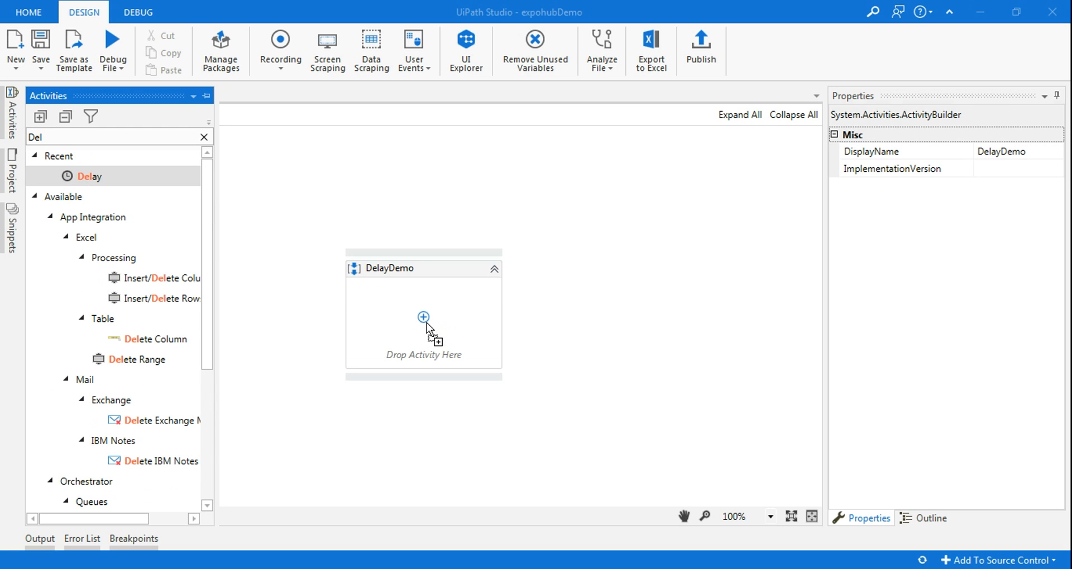
Drag a Delay activity into DelayDemo and focus its Duration property.
drag(88, 176, 423, 318)
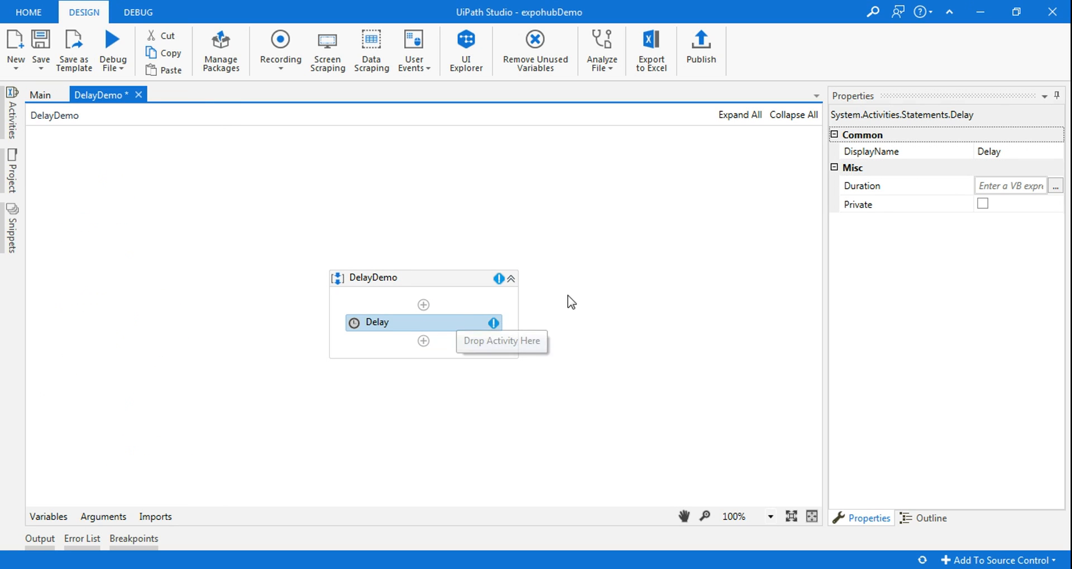
mouse_move(455, 335)
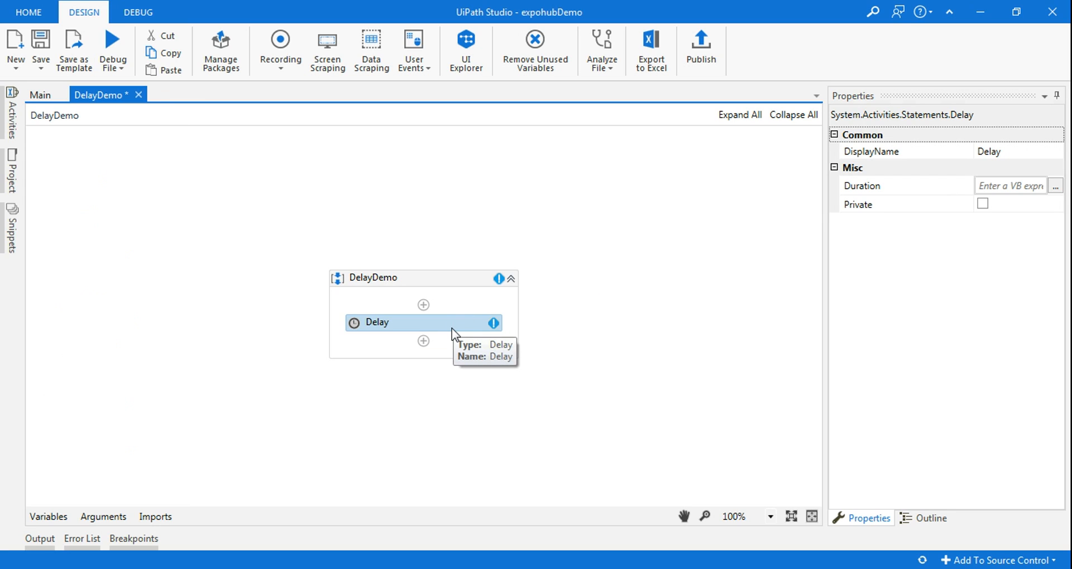
mouse_move(459, 329)
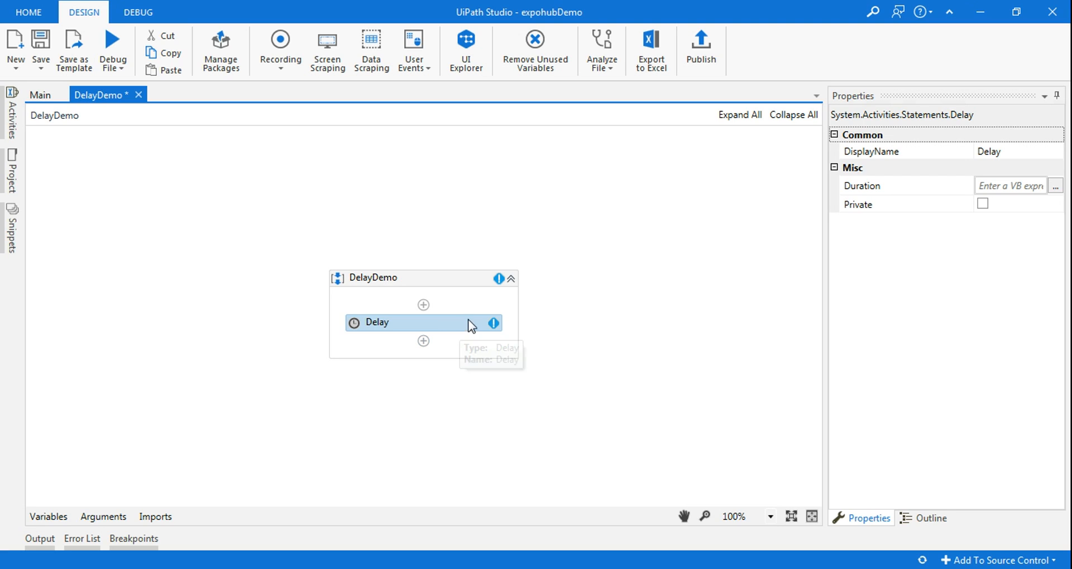
mouse_move(909, 194)
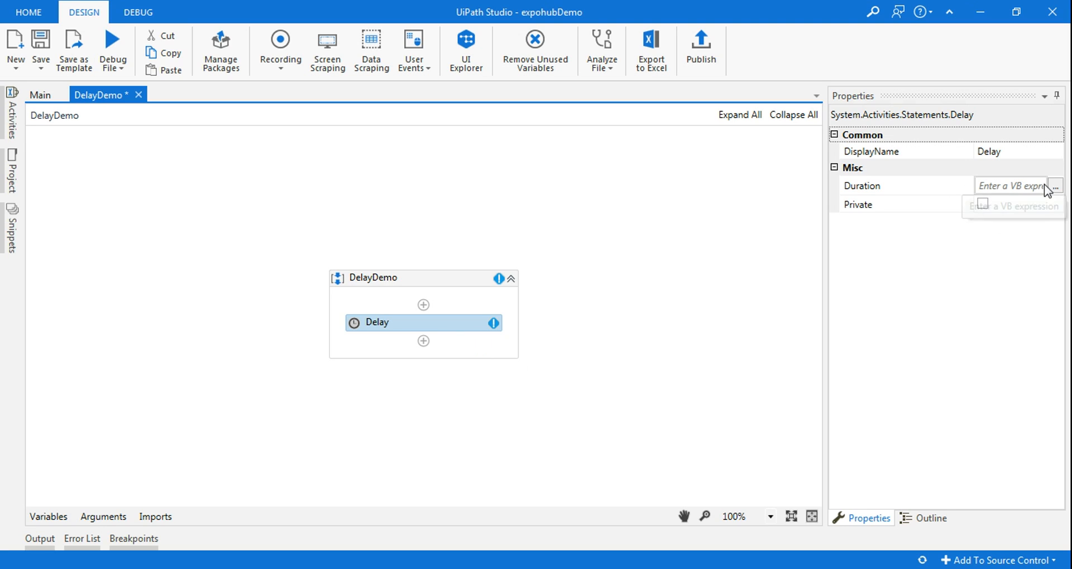
click(1012, 184)
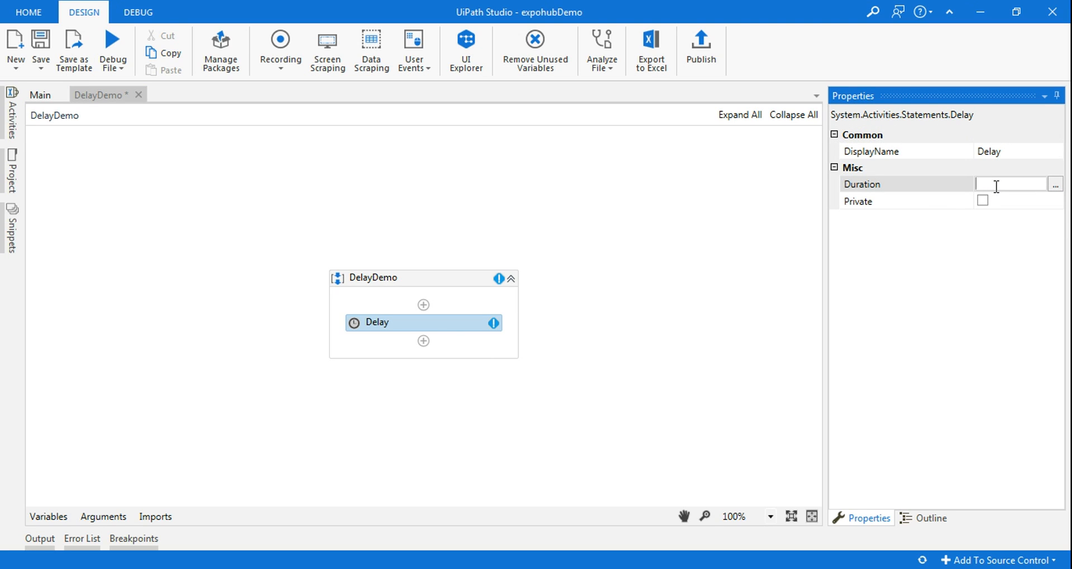
mouse_move(495, 261)
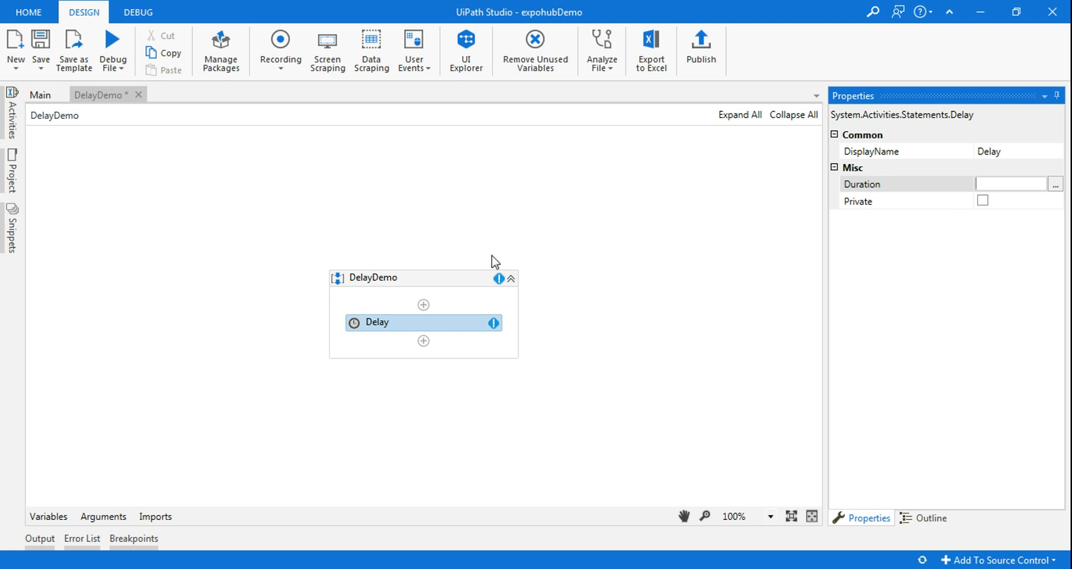
mouse_move(570, 275)
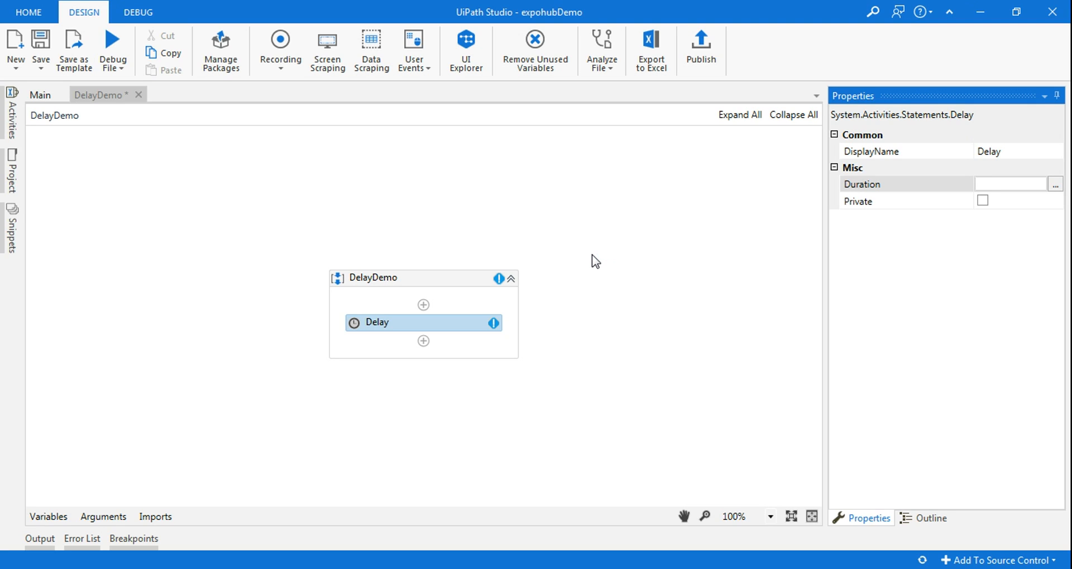
mouse_move(596, 302)
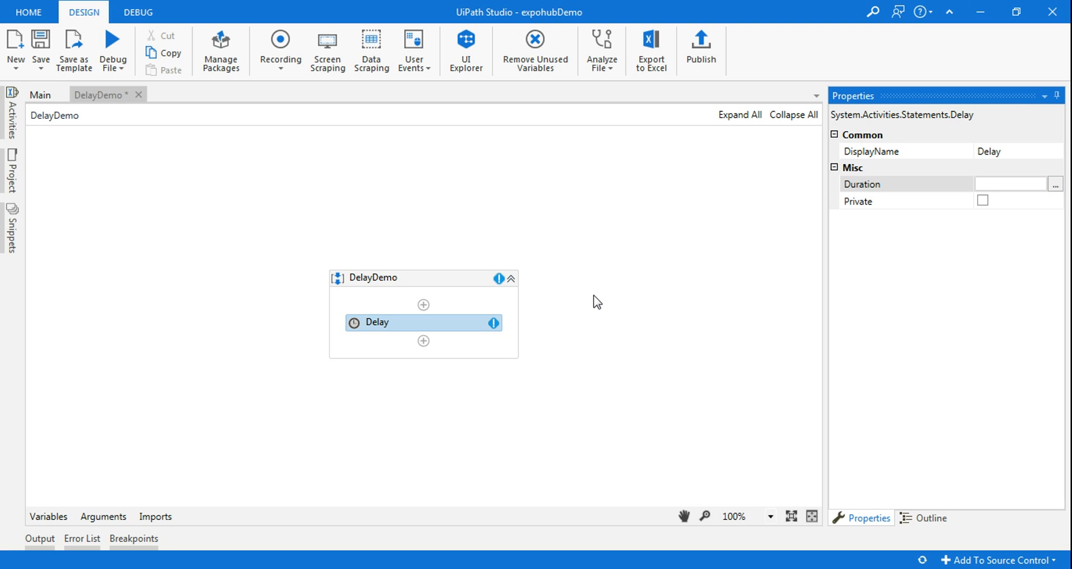
mouse_move(607, 305)
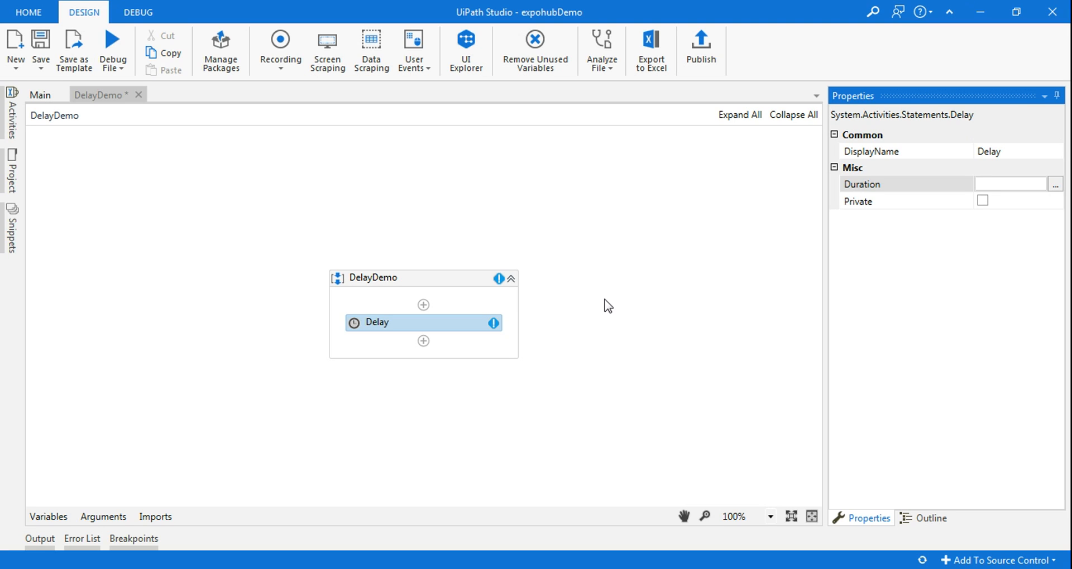
mouse_move(723, 283)
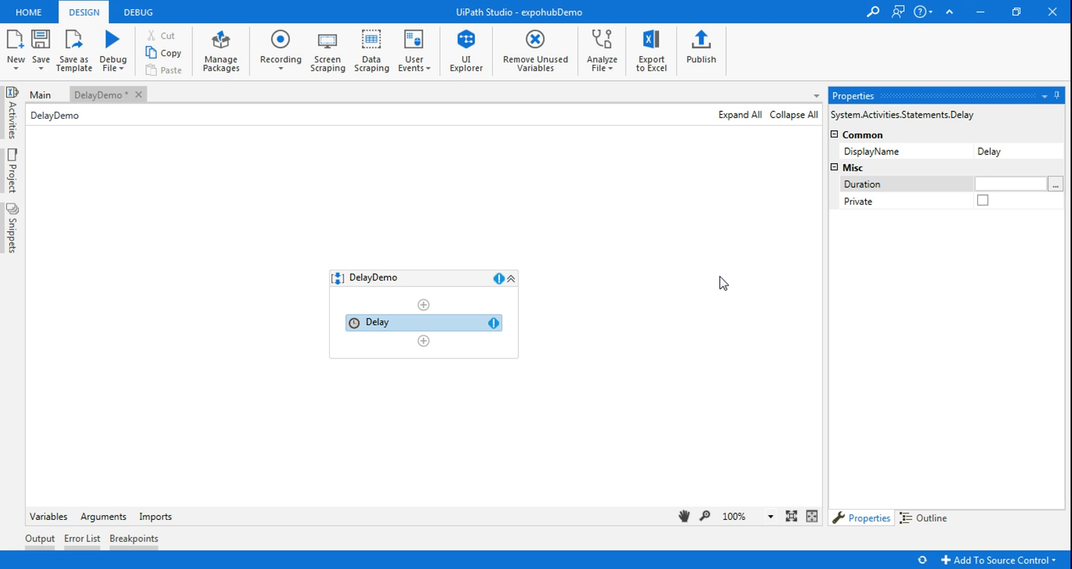
mouse_move(697, 335)
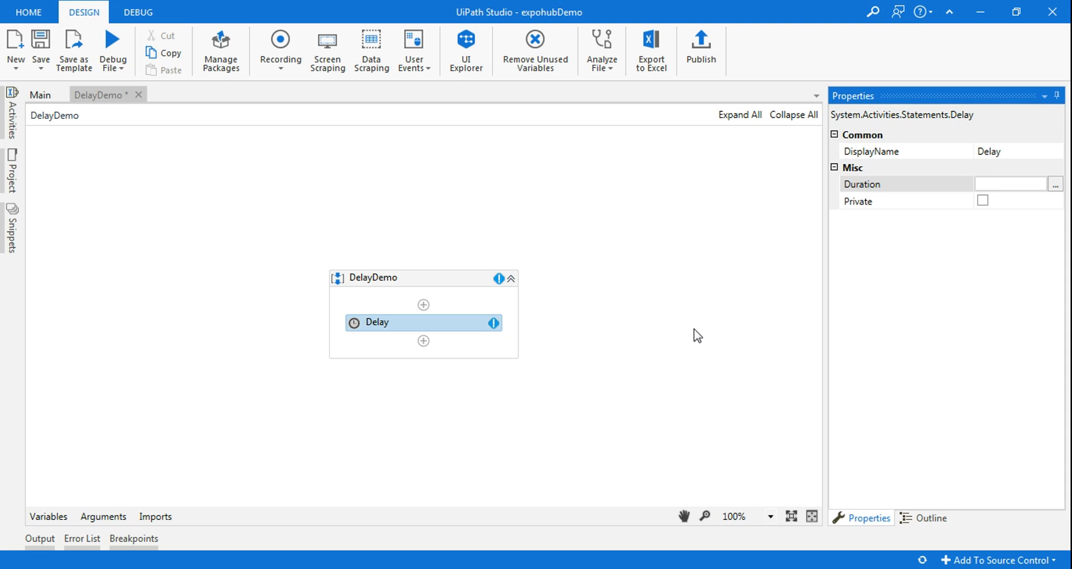
mouse_move(599, 286)
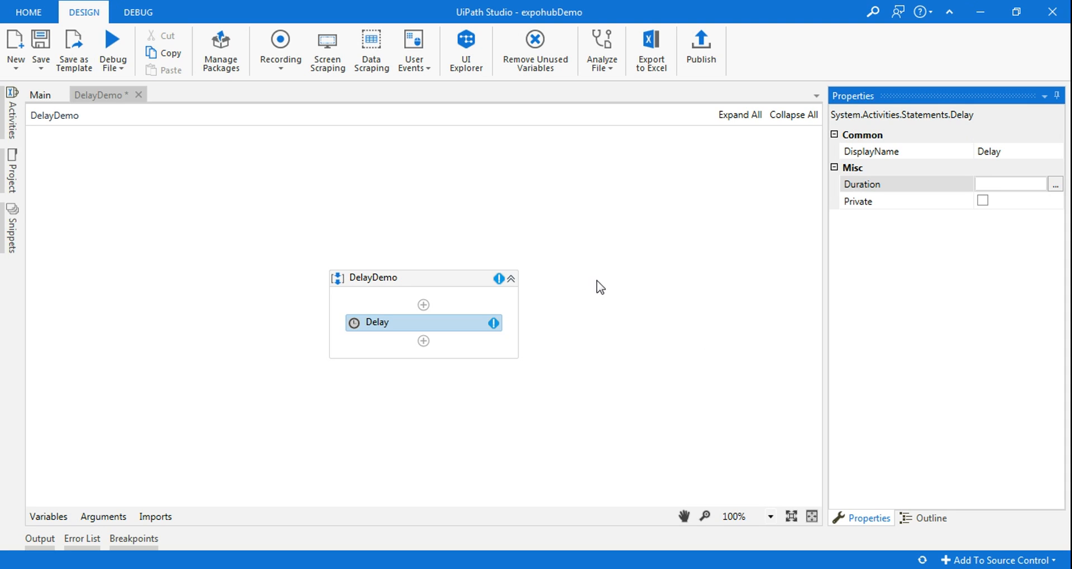
mouse_move(501, 405)
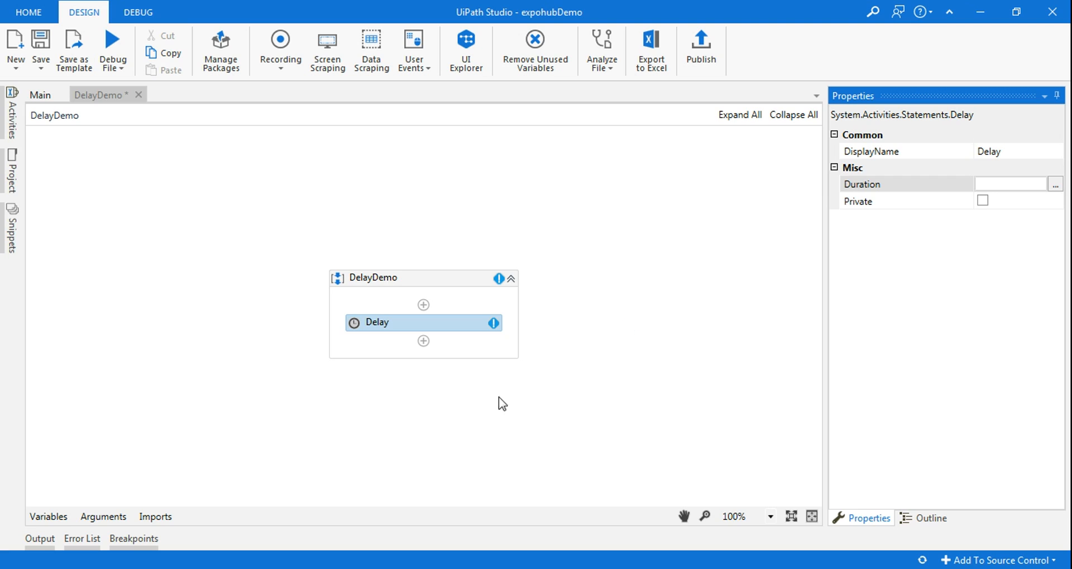
mouse_move(408, 436)
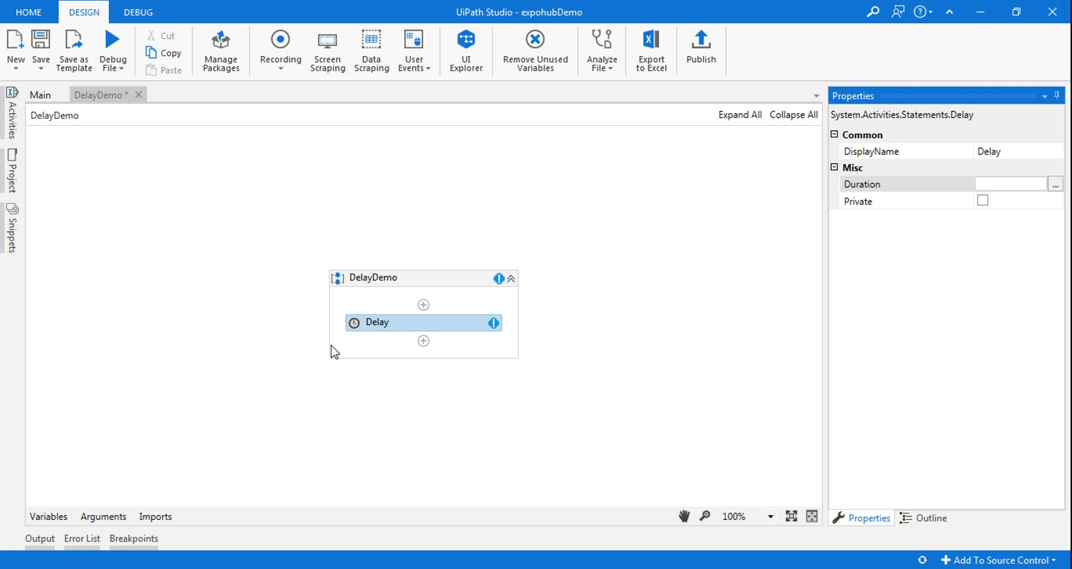
mouse_move(596, 246)
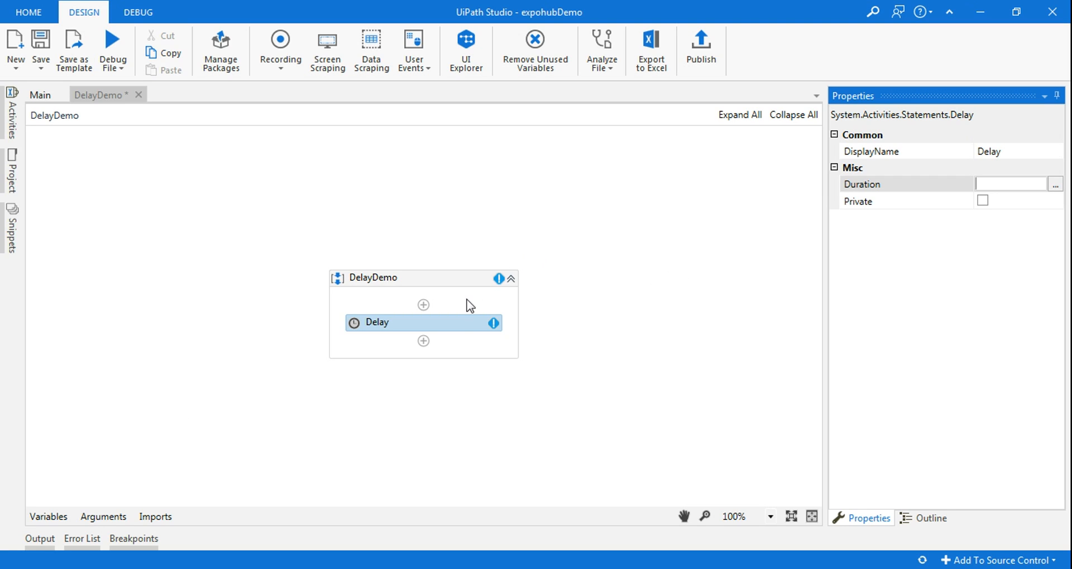
mouse_move(456, 287)
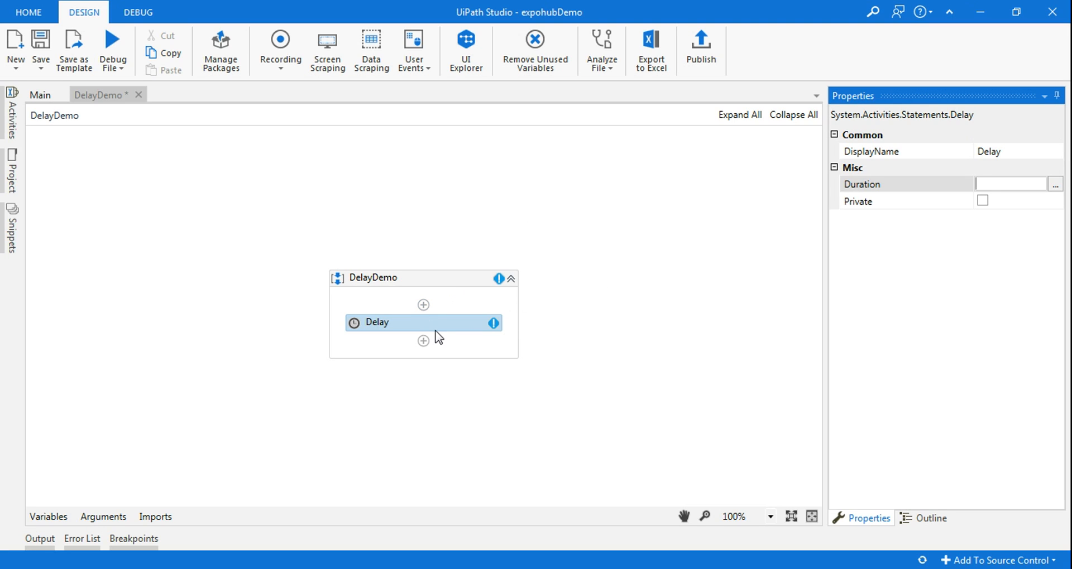
Add a Date.Now() Message Box above the Delay and a copy below it.
click(9, 110)
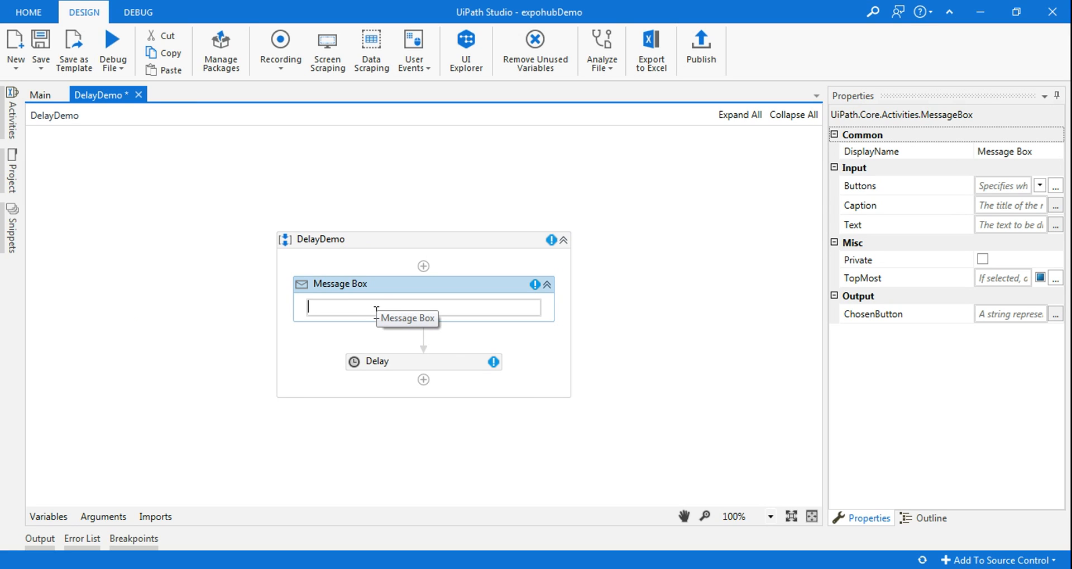
text(date)
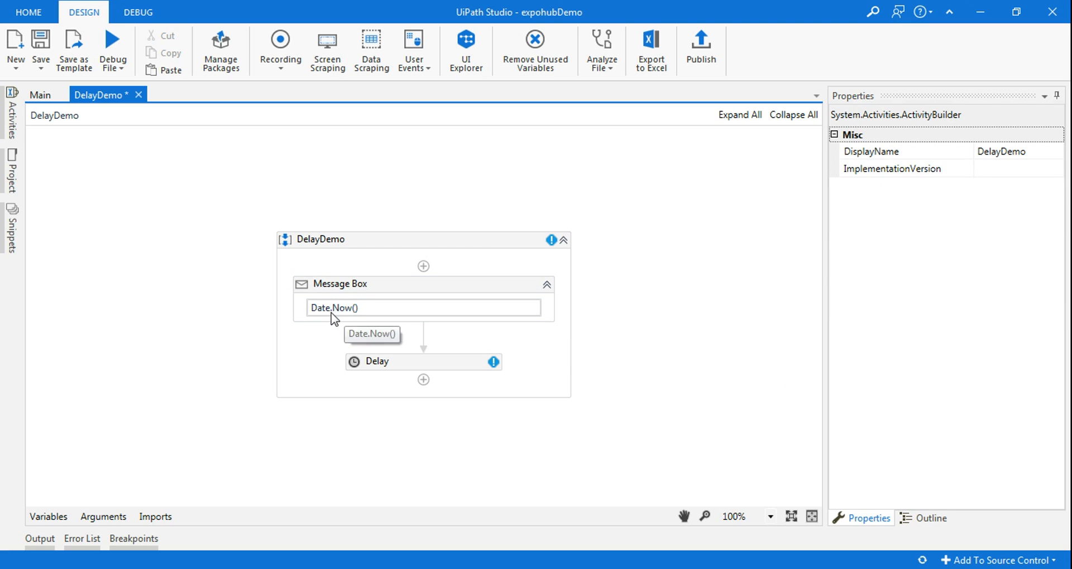
mouse_move(362, 295)
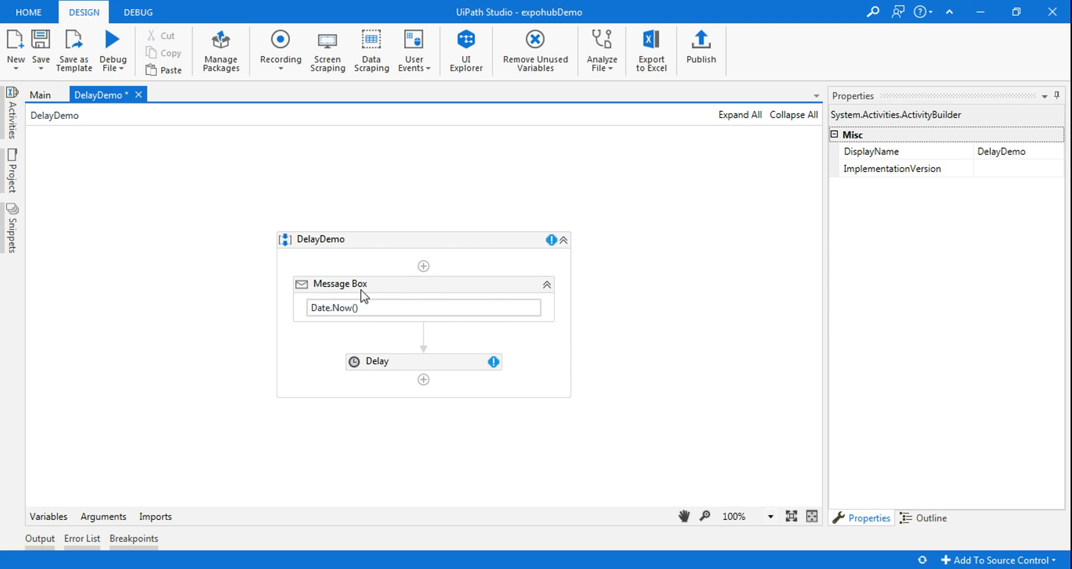
mouse_move(354, 311)
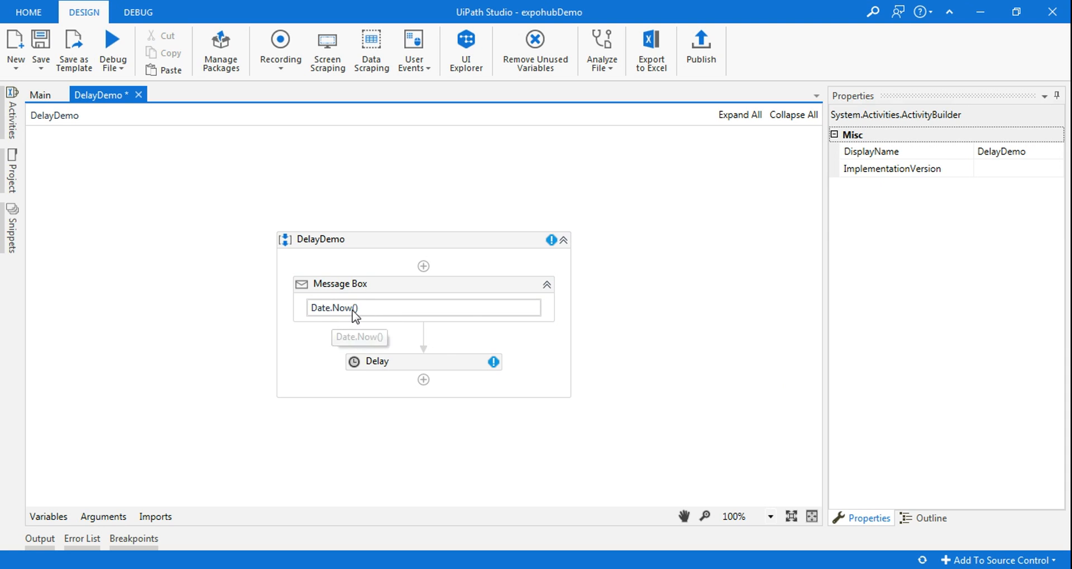
click(340, 283)
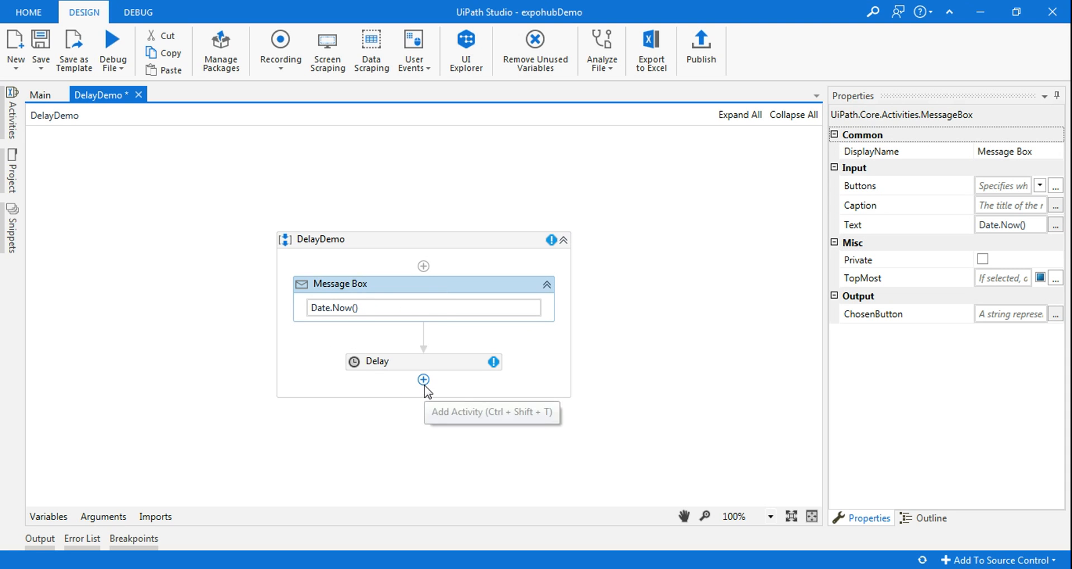
click(423, 381)
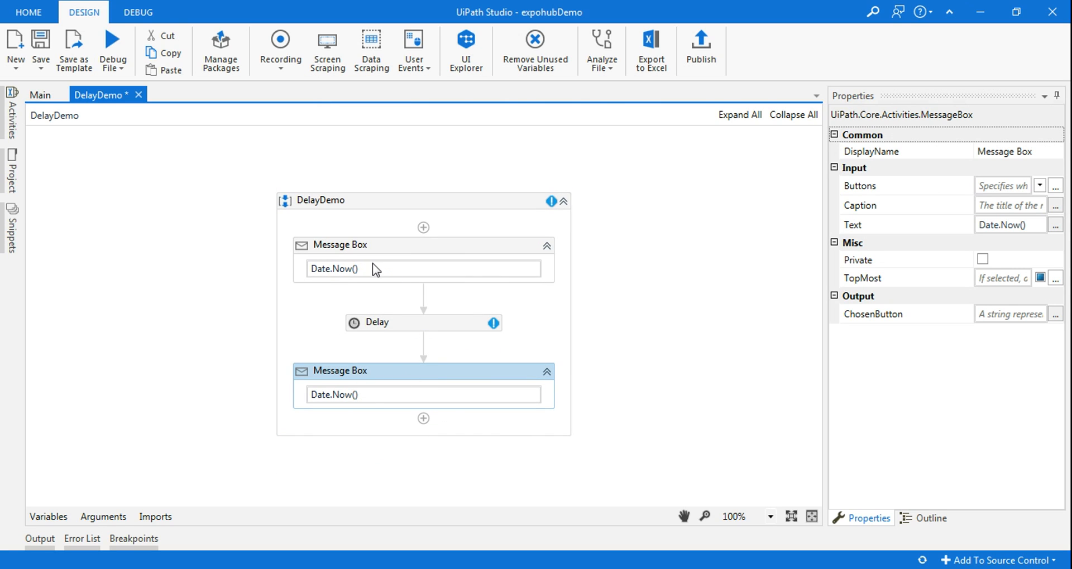
mouse_move(393, 280)
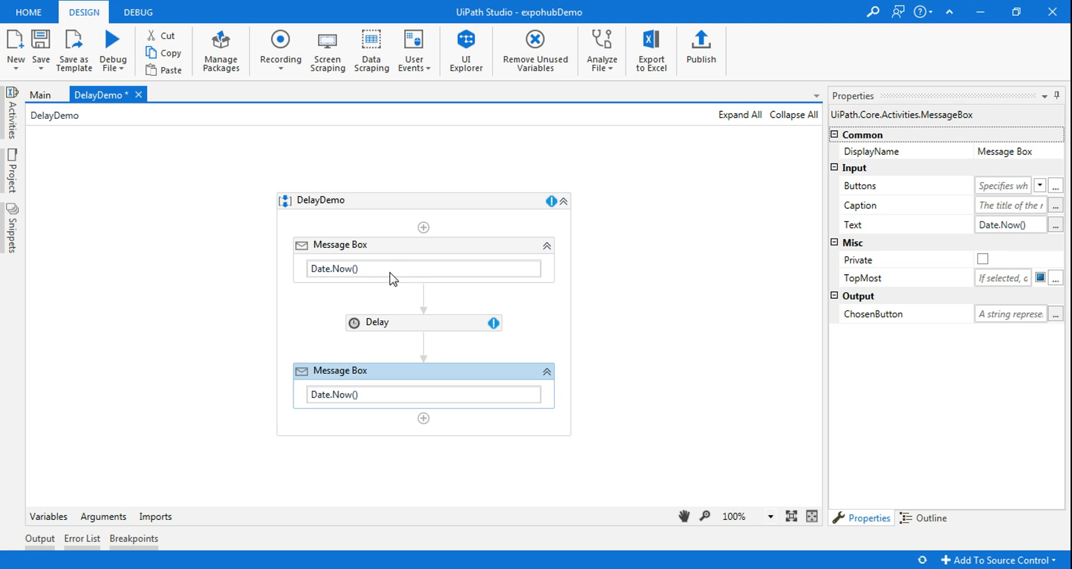
mouse_move(438, 331)
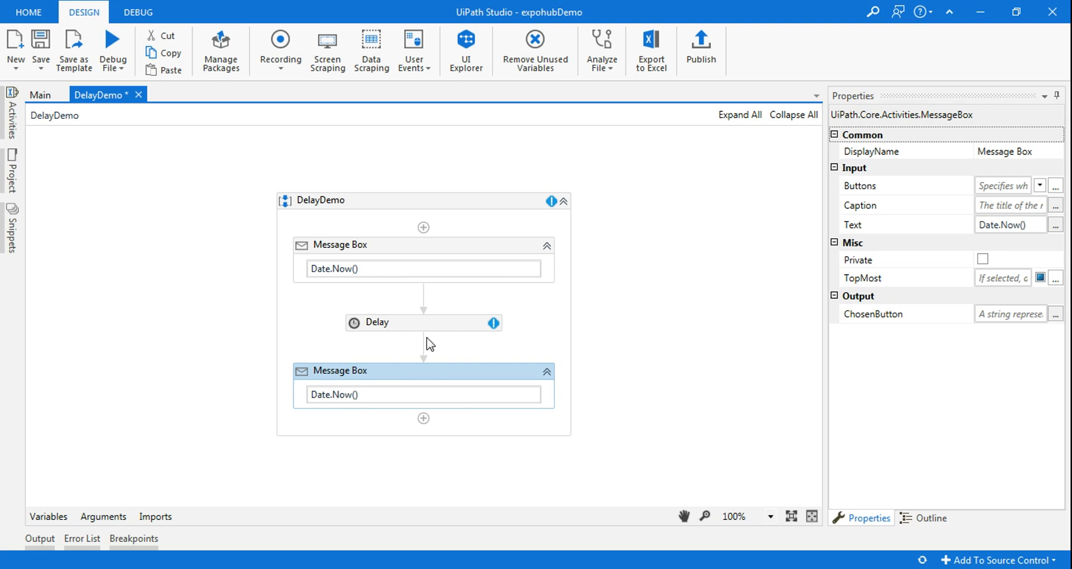
Set the Delay's Duration to 00:00:10 and verify the warning clears.
click(395, 323)
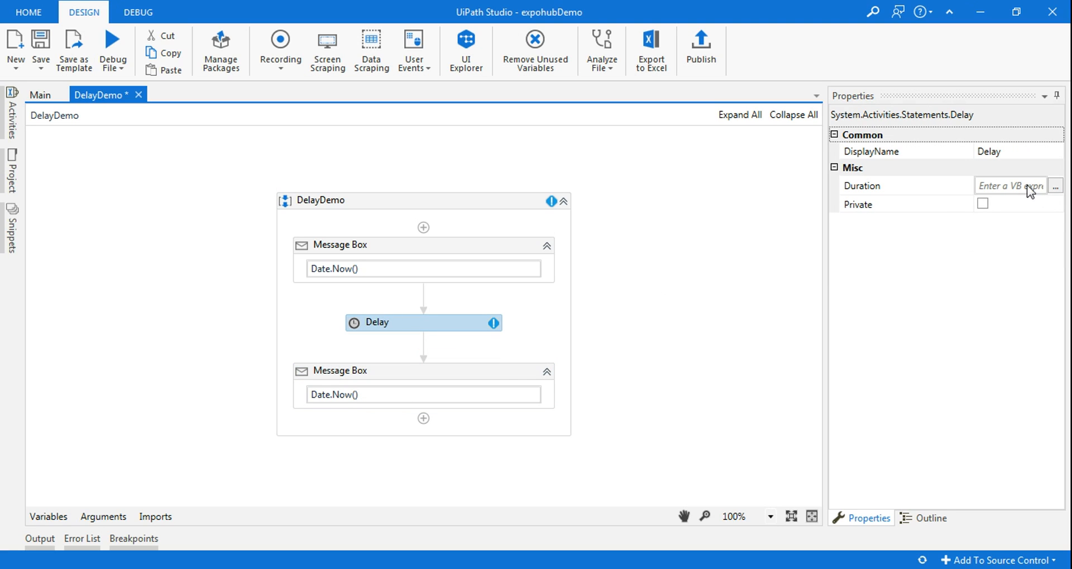
click(1010, 184)
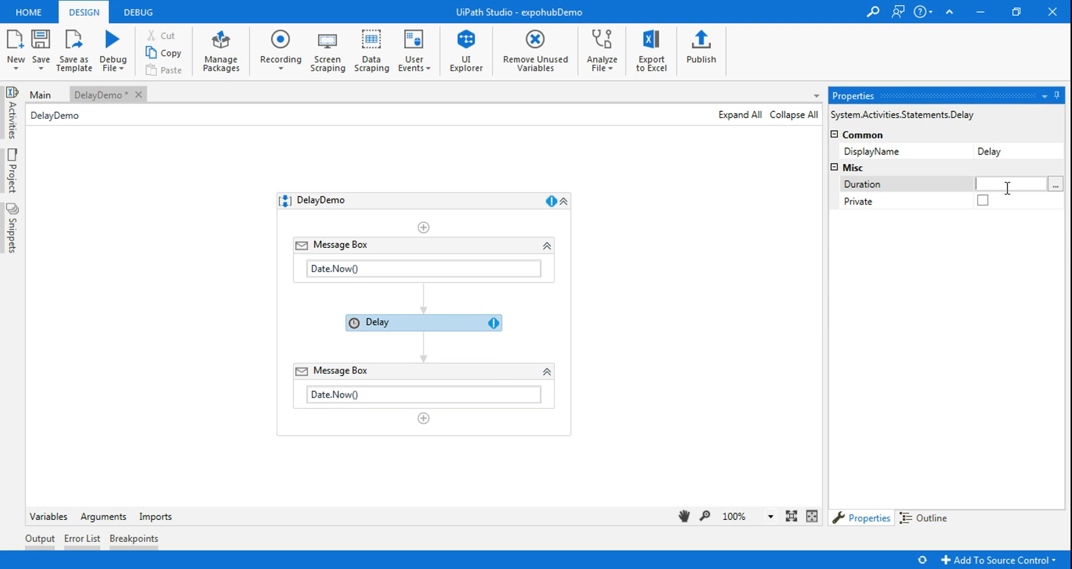
text(00:00:)
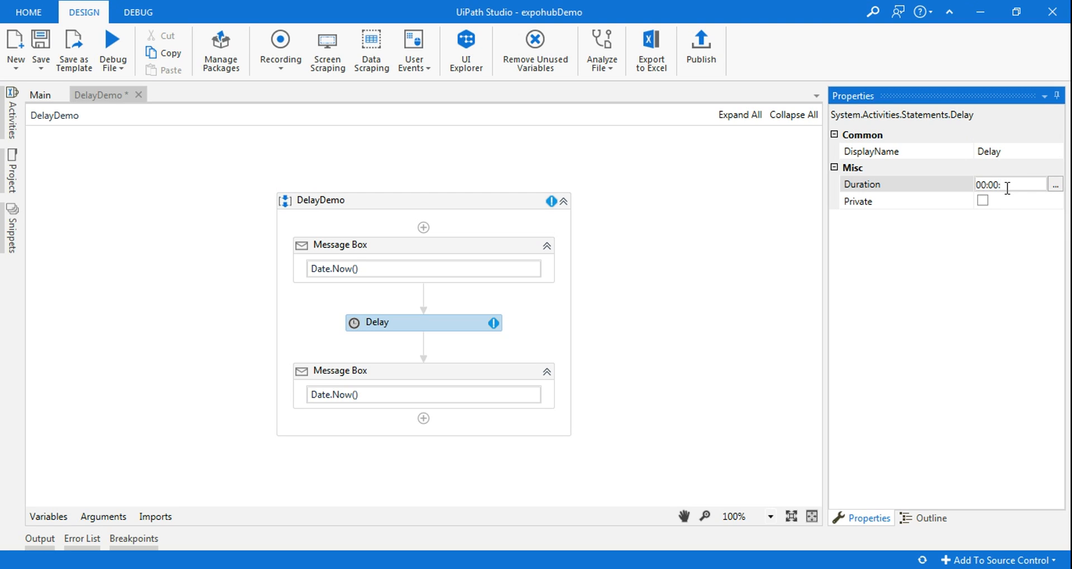
text(10)
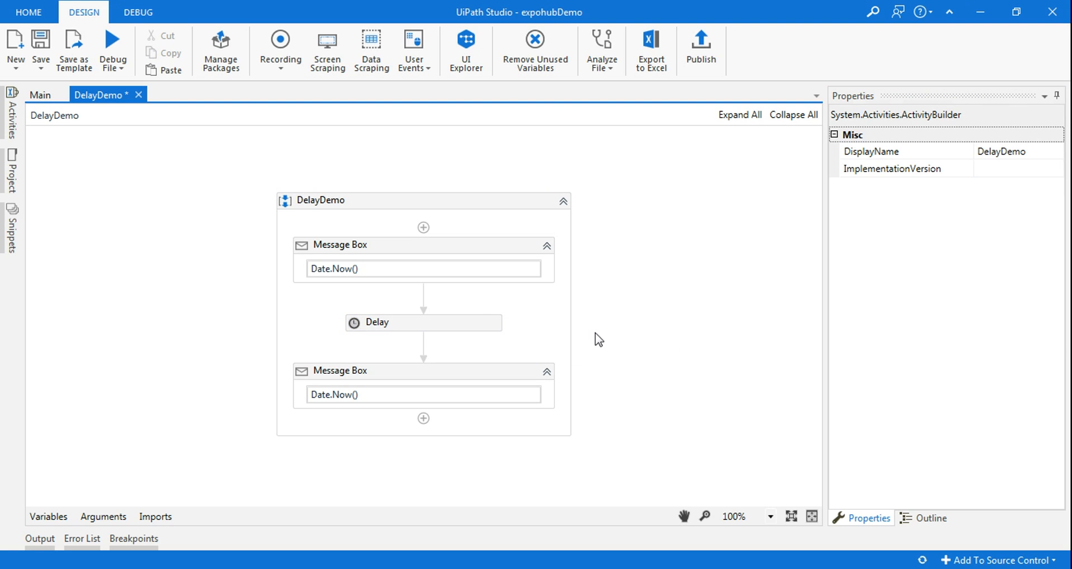
click(423, 322)
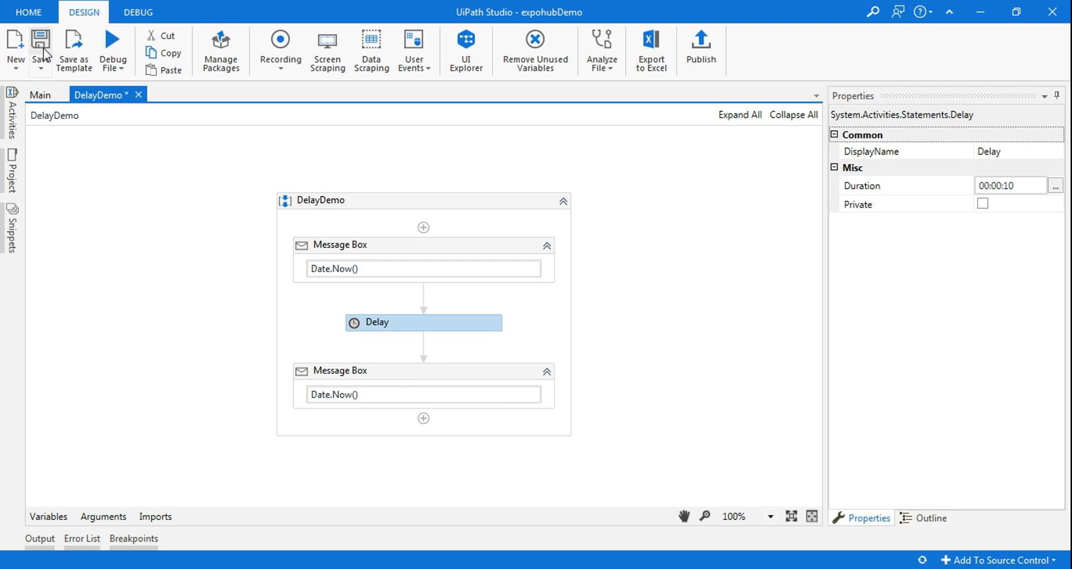
mouse_move(40, 42)
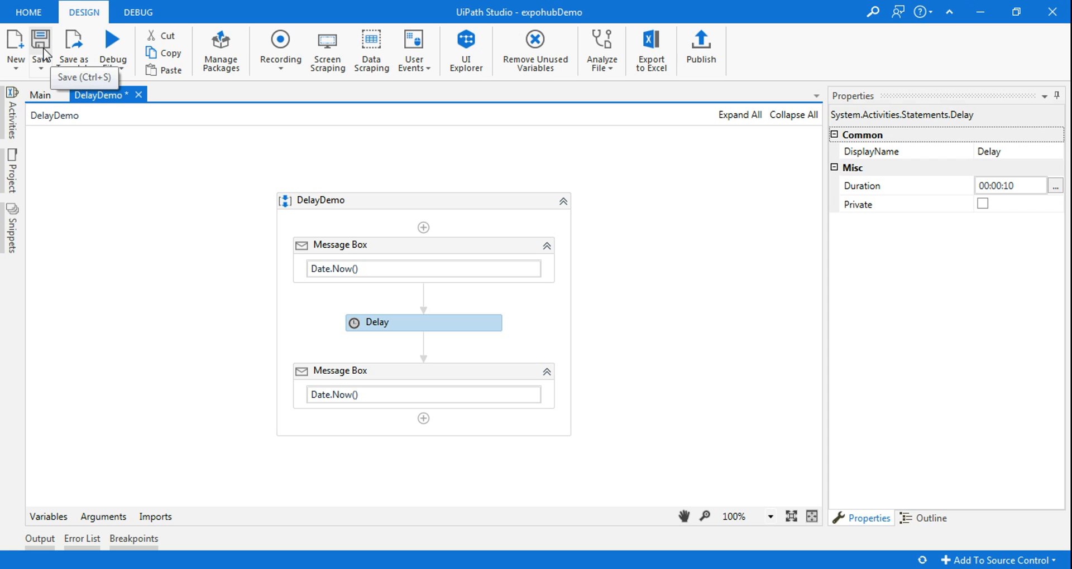
Save and debug DelayDemo, dismissing both date-time message boxes.
click(40, 44)
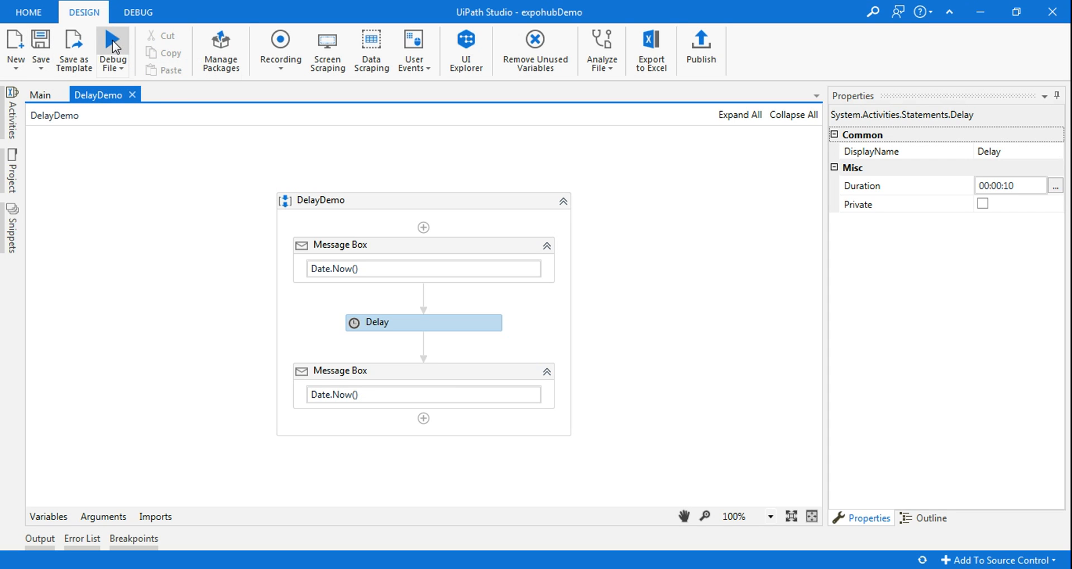
click(113, 50)
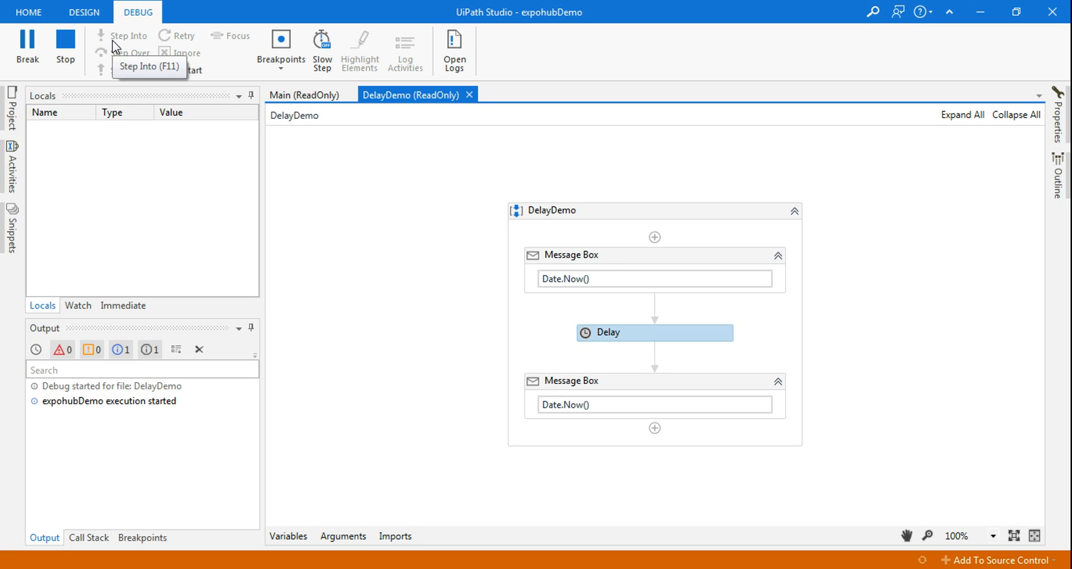
click(128, 34)
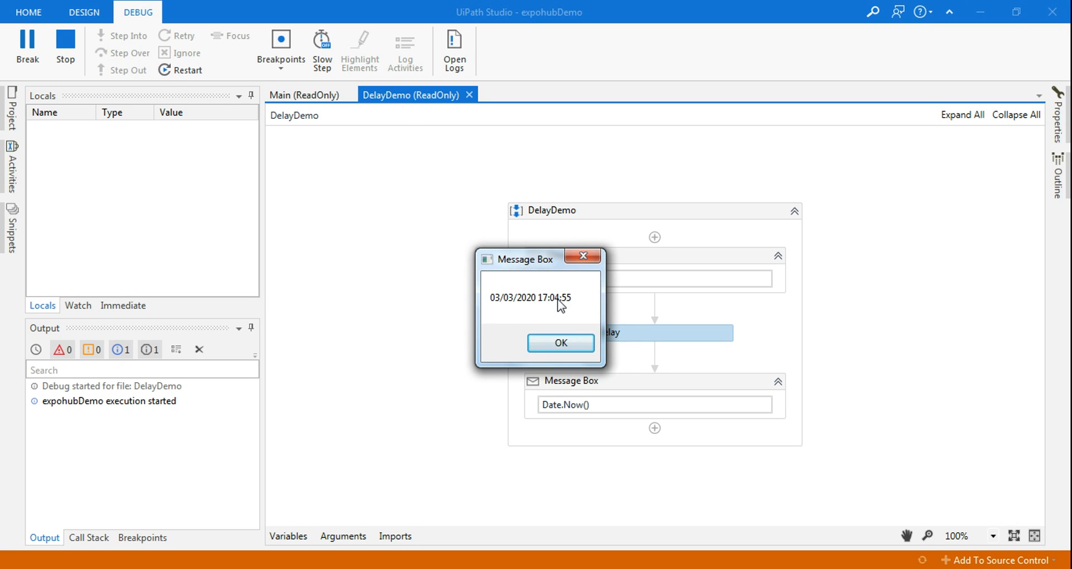
mouse_move(557, 309)
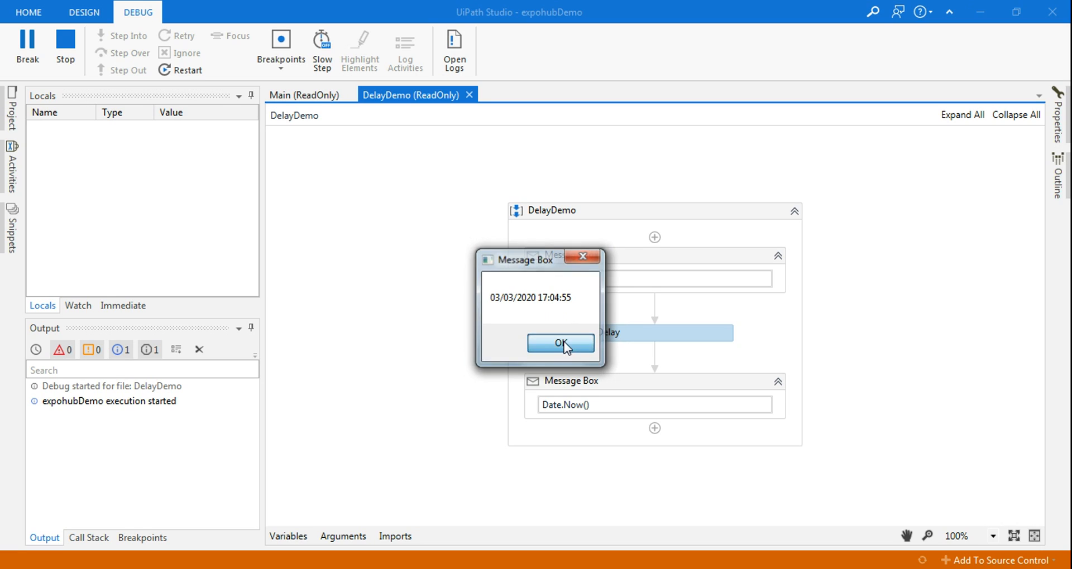
click(559, 343)
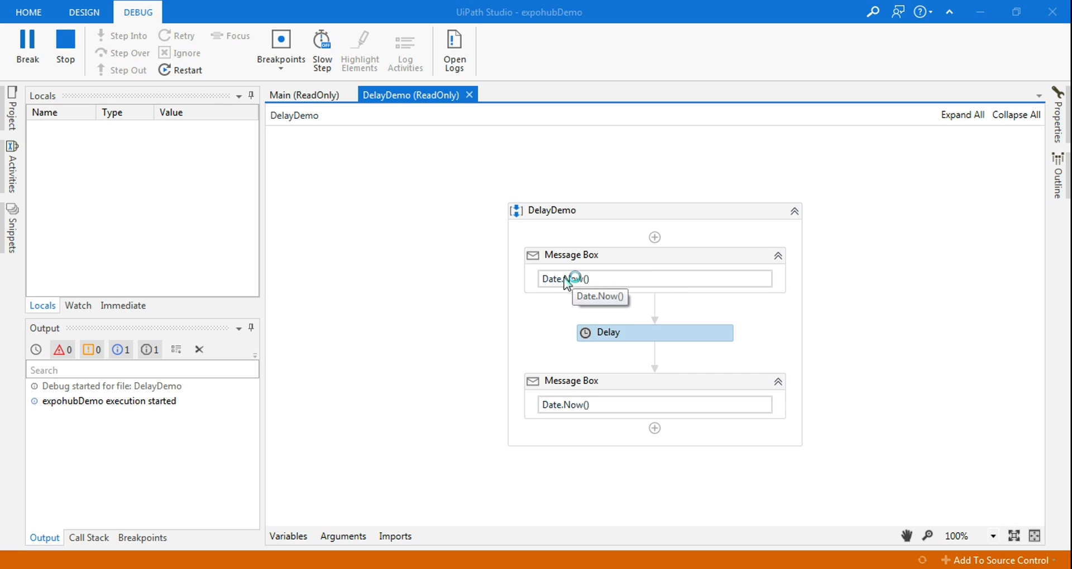
mouse_move(565, 283)
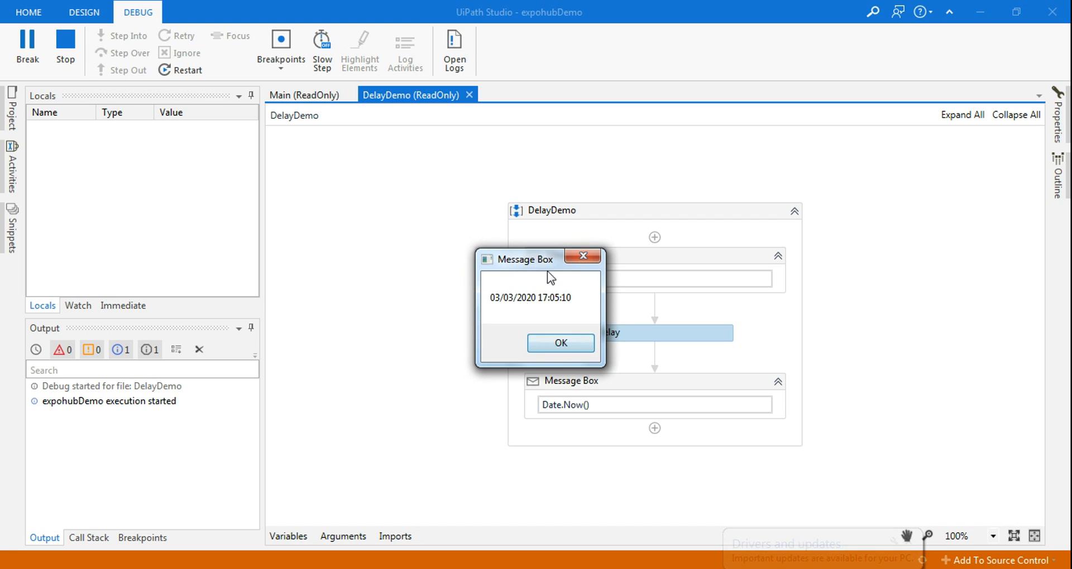
click(560, 343)
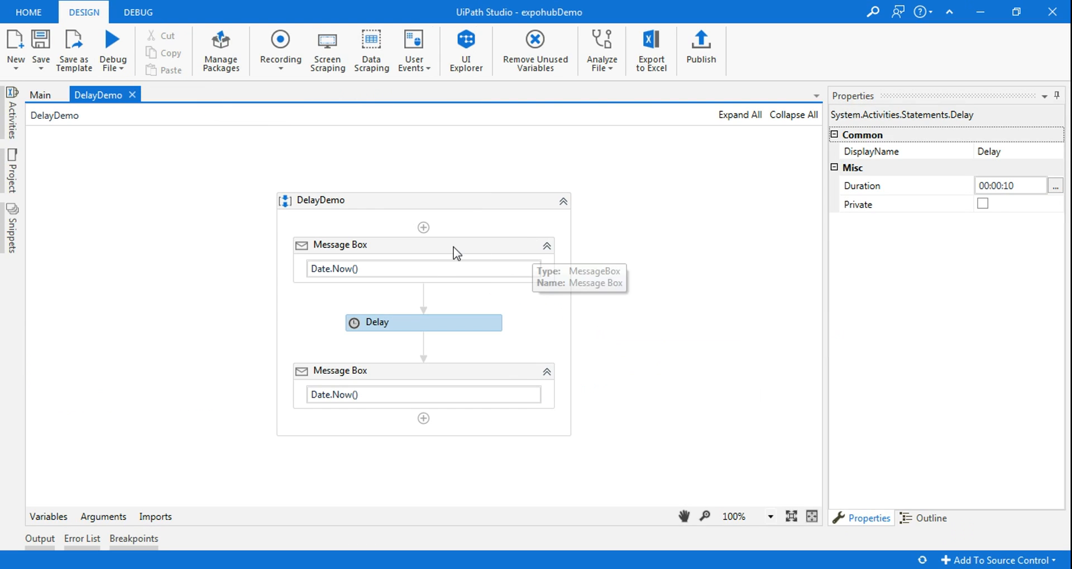
Delete all activities from DelayDemo, leaving an empty sequence.
click(340, 244)
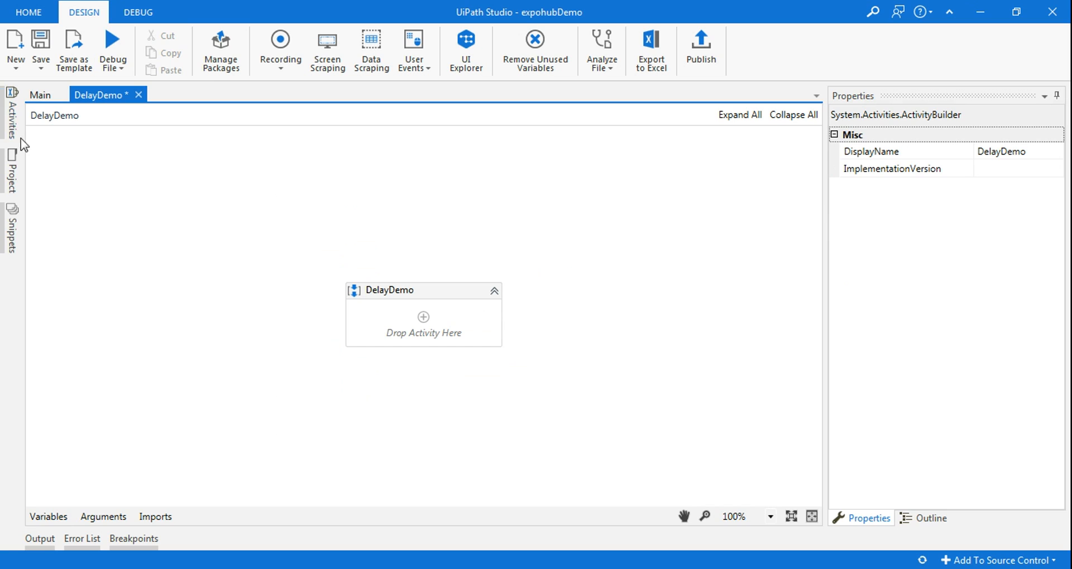
text(Del)
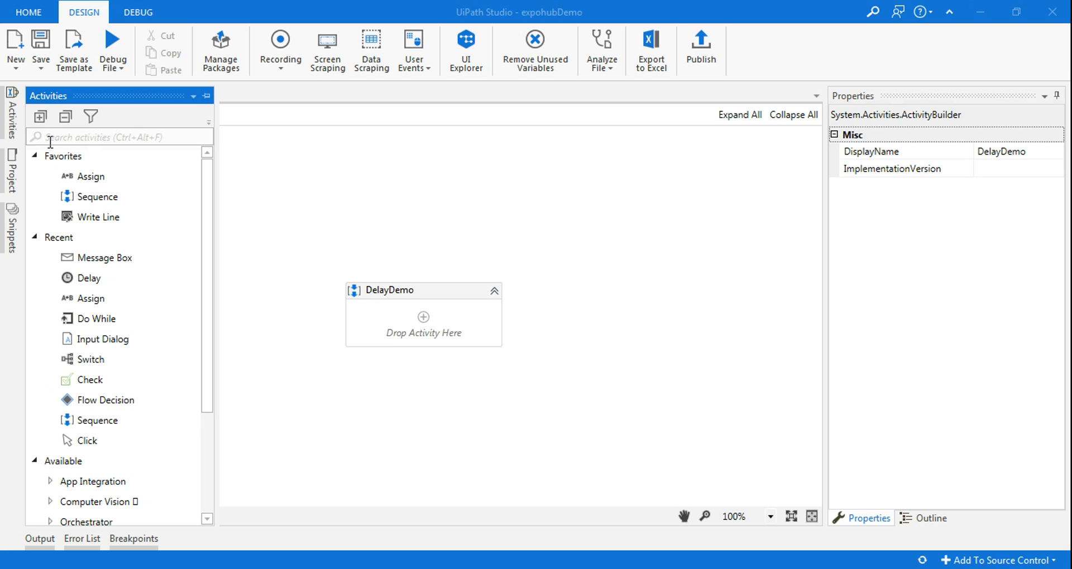
mouse_move(91, 116)
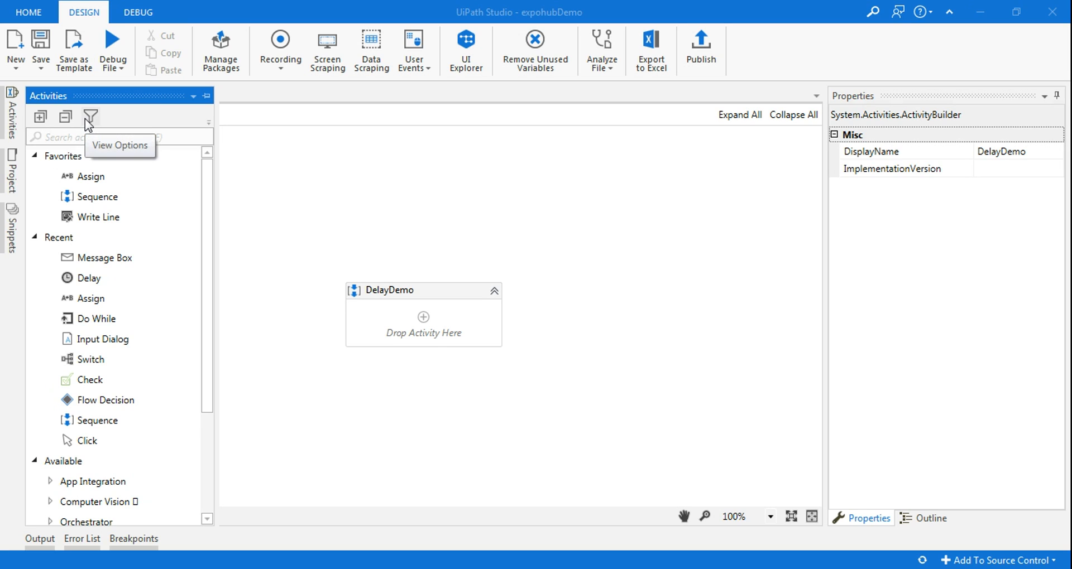
Search 'open' and drag Open Browser into the empty DelayDemo sequence.
text(open)
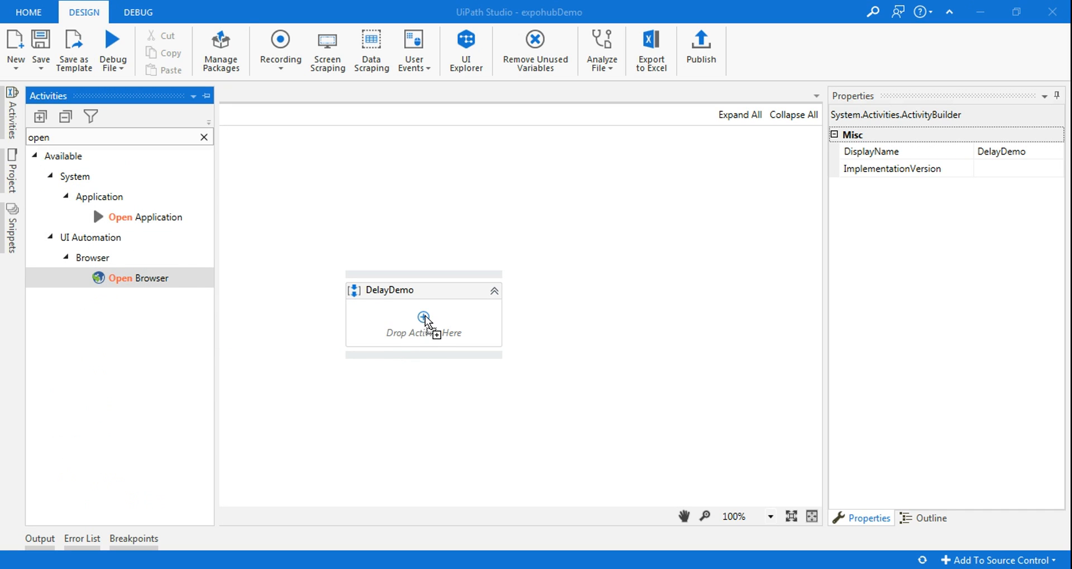
drag(136, 278, 424, 321)
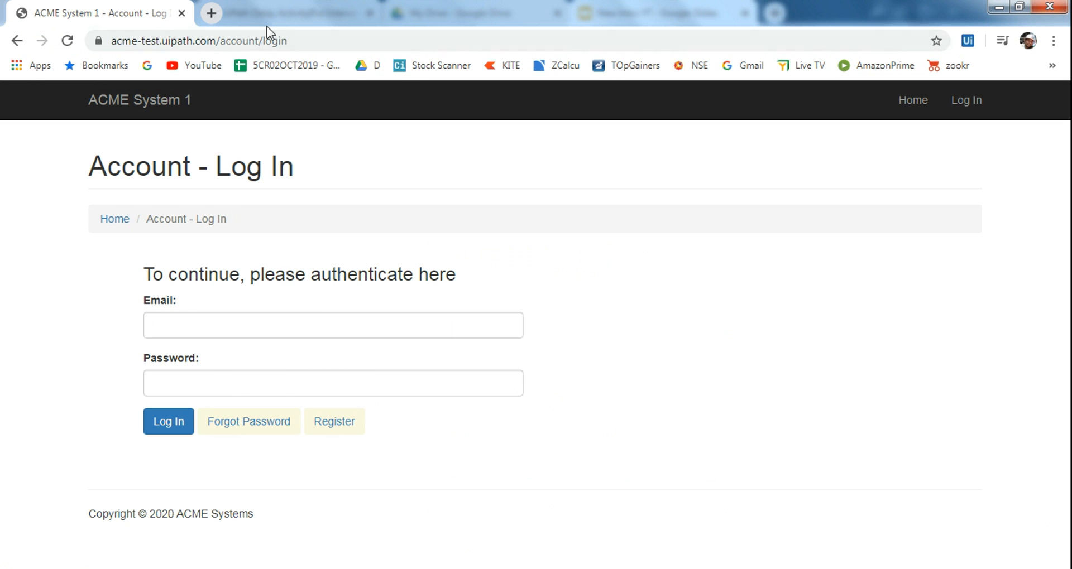
Launch Internet Explorer and load the acme-test login page in it.
click(198, 40)
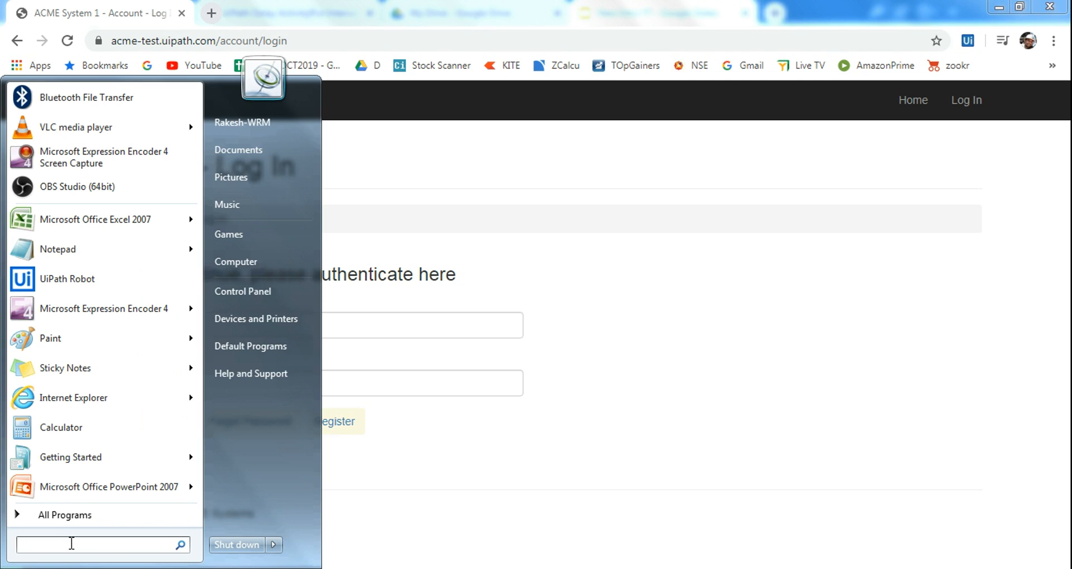
text(inter)
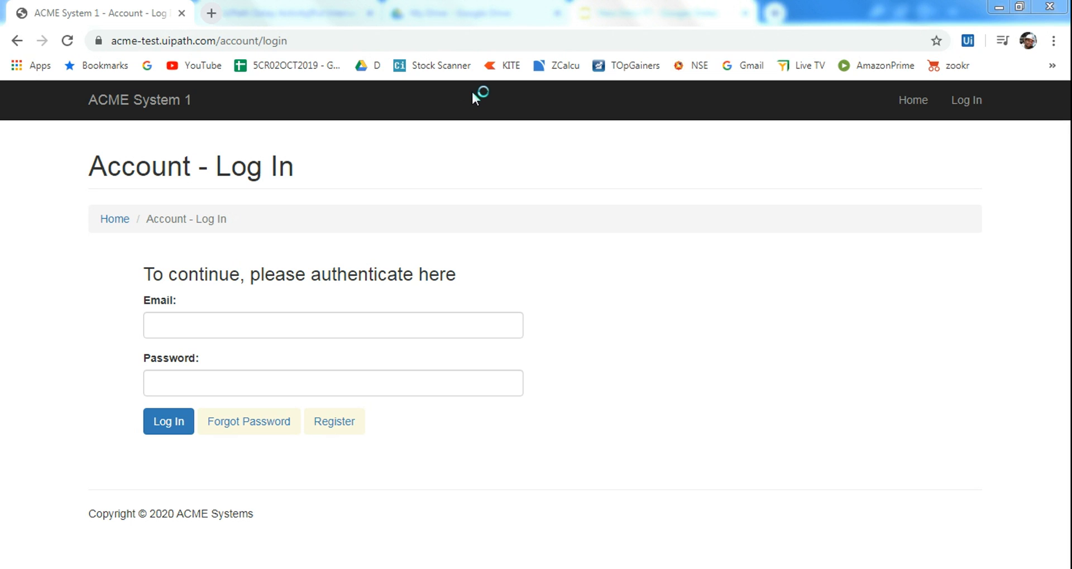
mouse_move(474, 98)
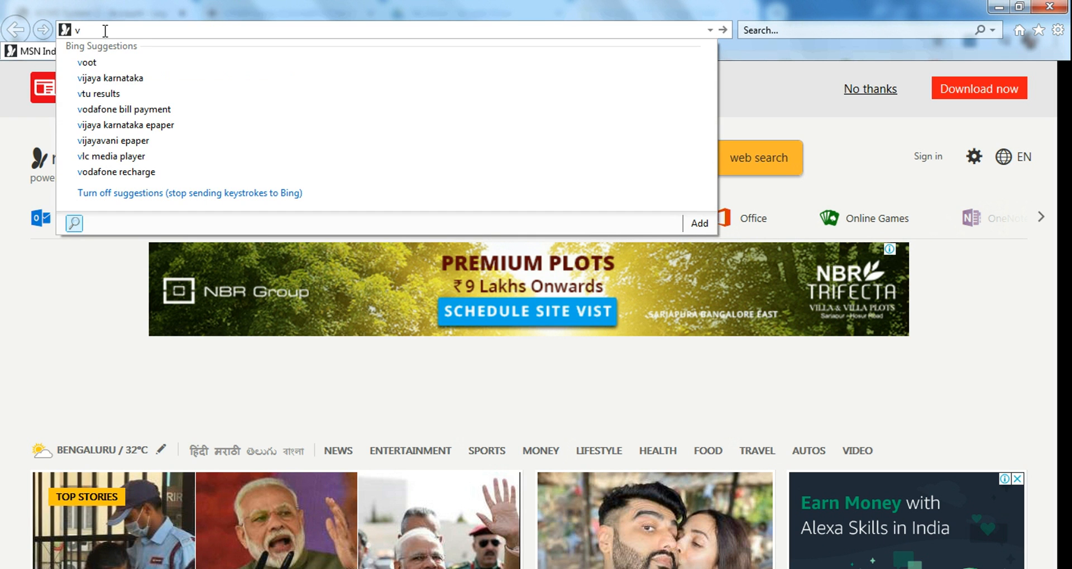
text(acme-test.uipath.com/account/login)
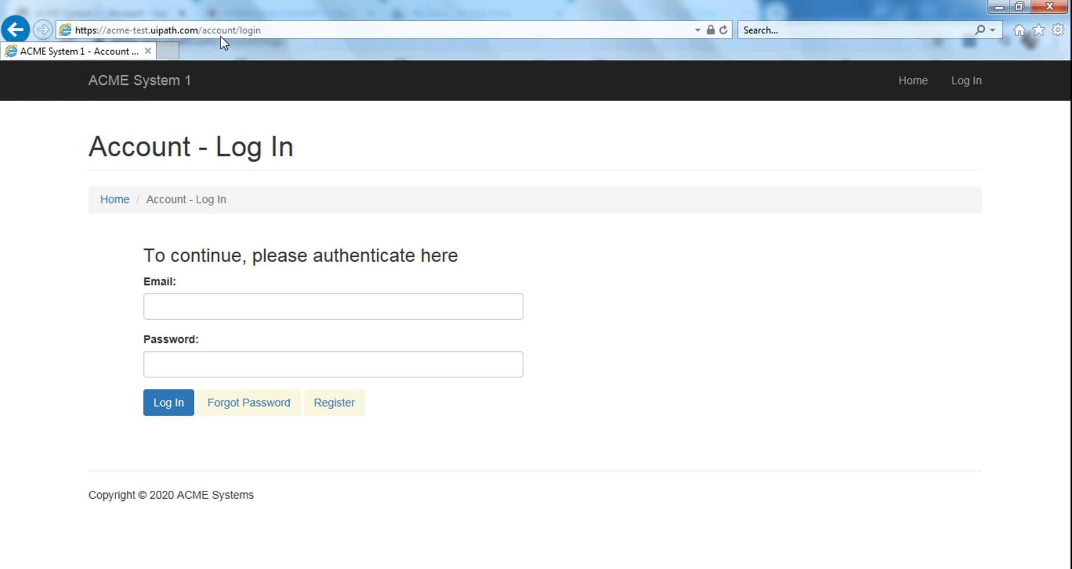
mouse_move(958, 280)
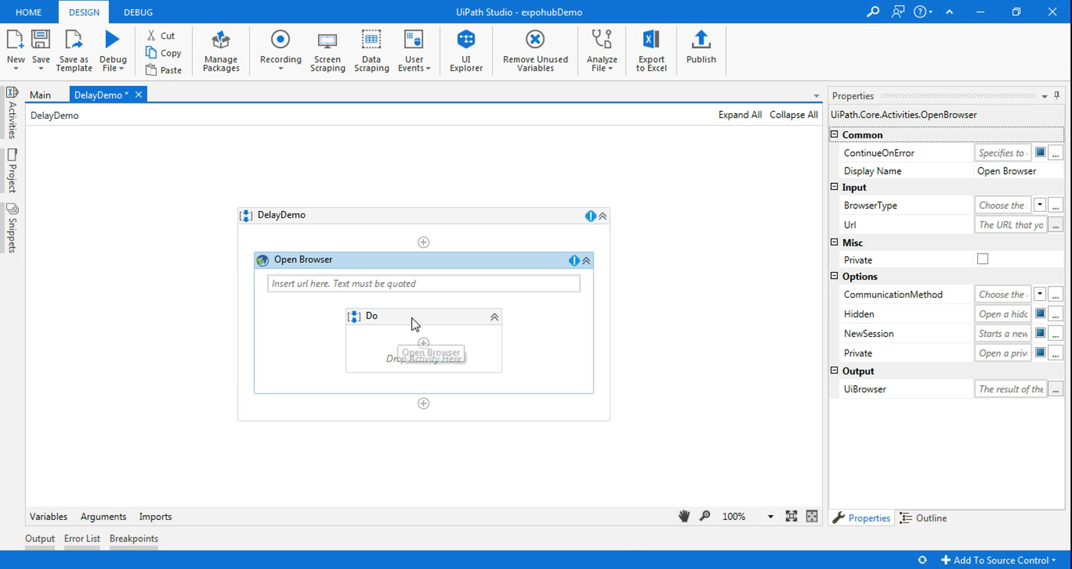
click(422, 282)
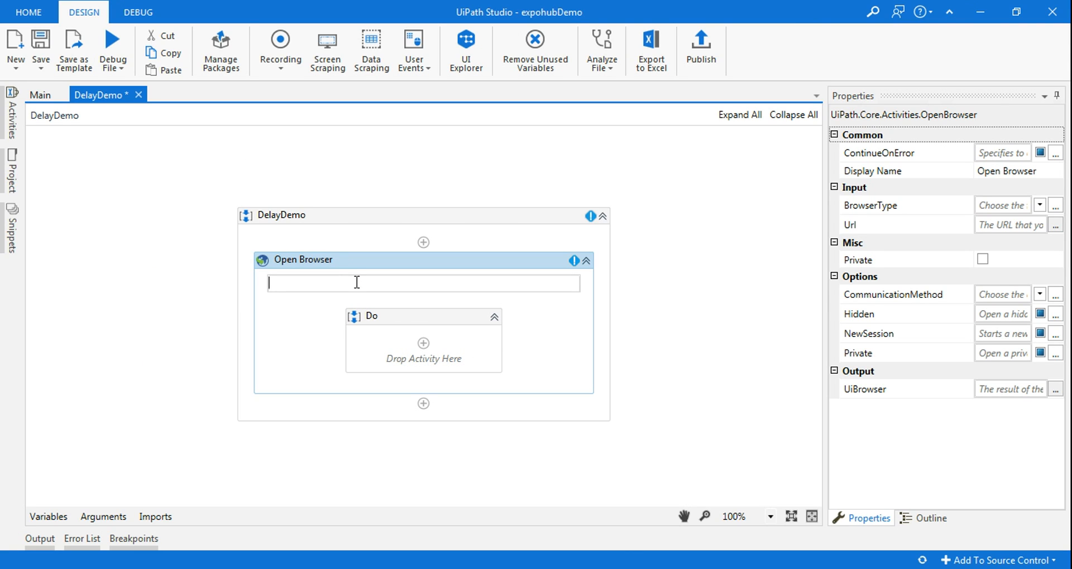
text("https://acme-test.uipath.com/account/login")
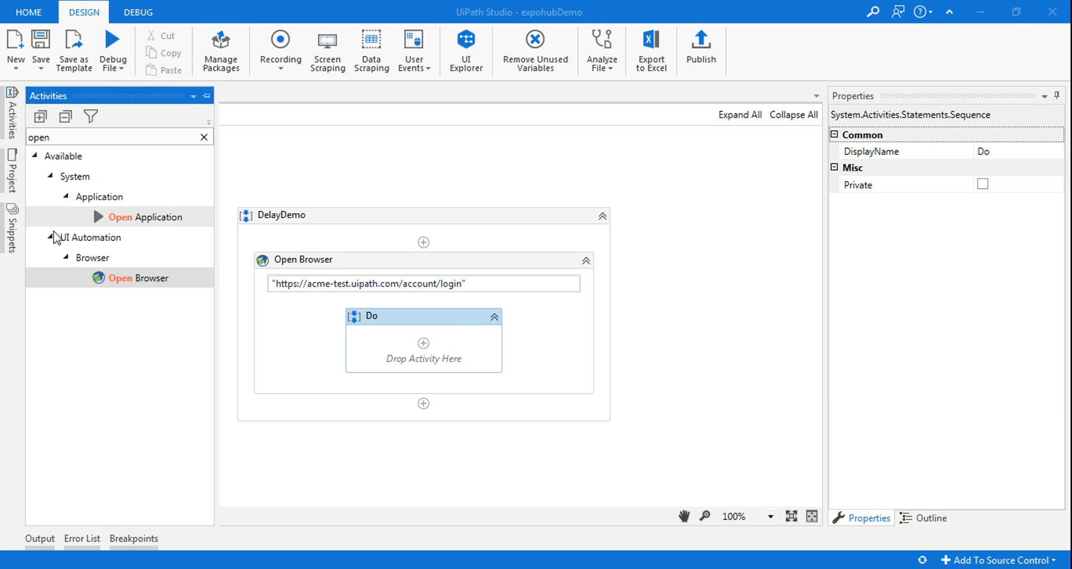
Add a Delay inside the Do sequence with Duration 00:00:05.
key(Backspace)
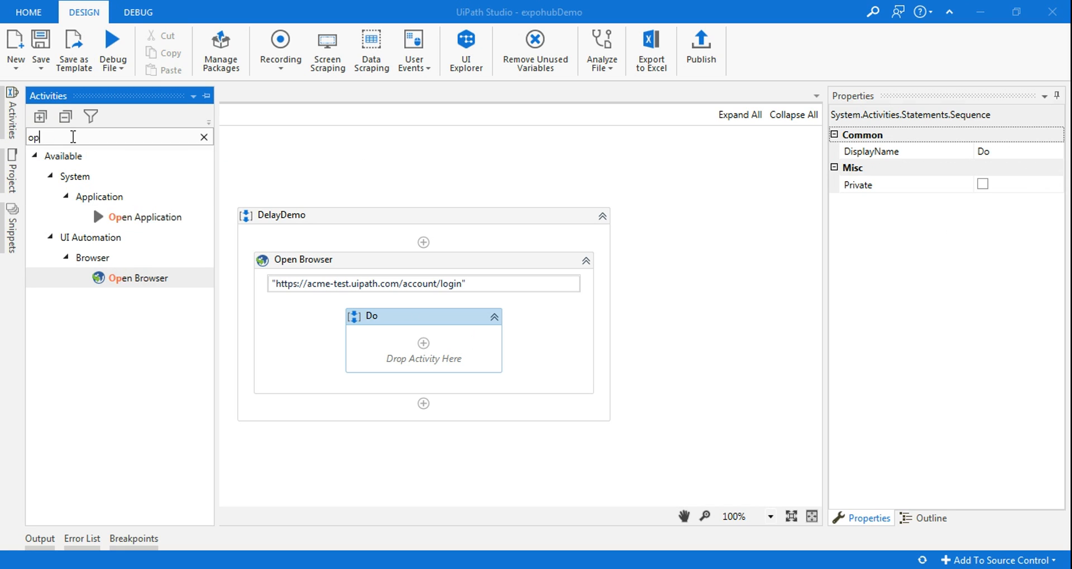
text(Delay)
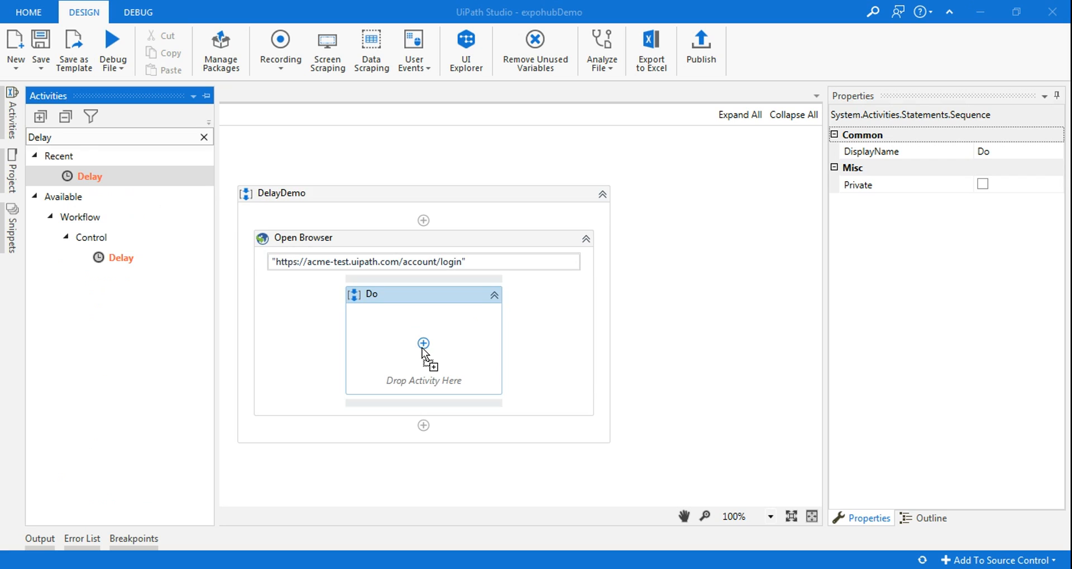
drag(89, 175, 422, 344)
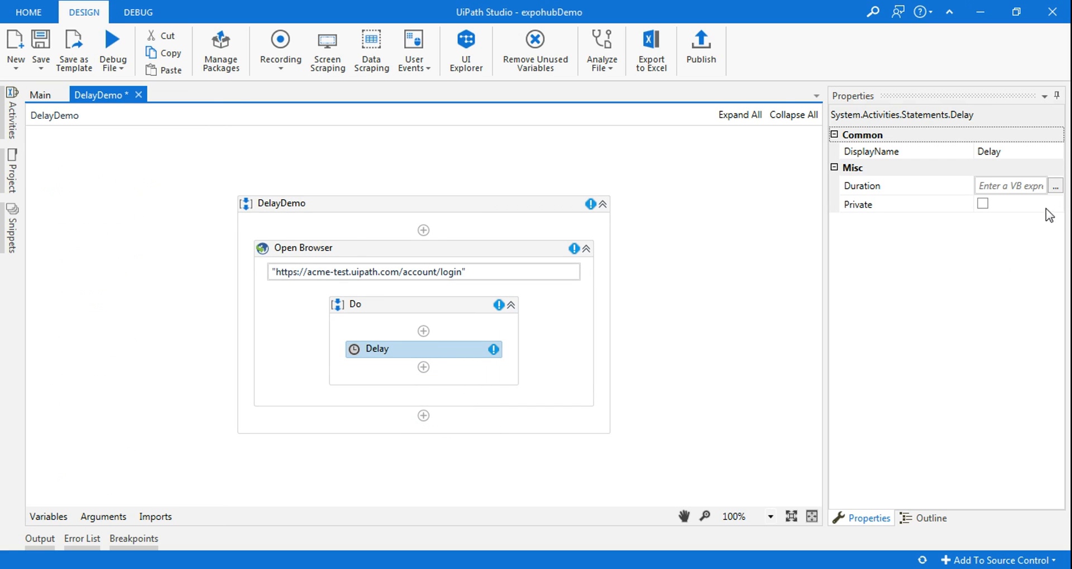
click(1011, 184)
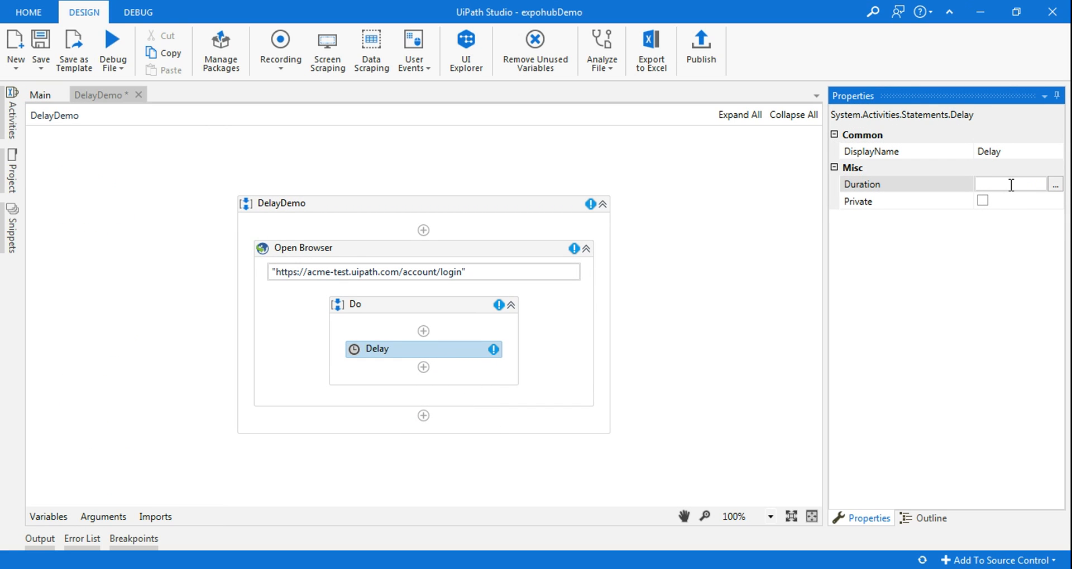
text(00:00)
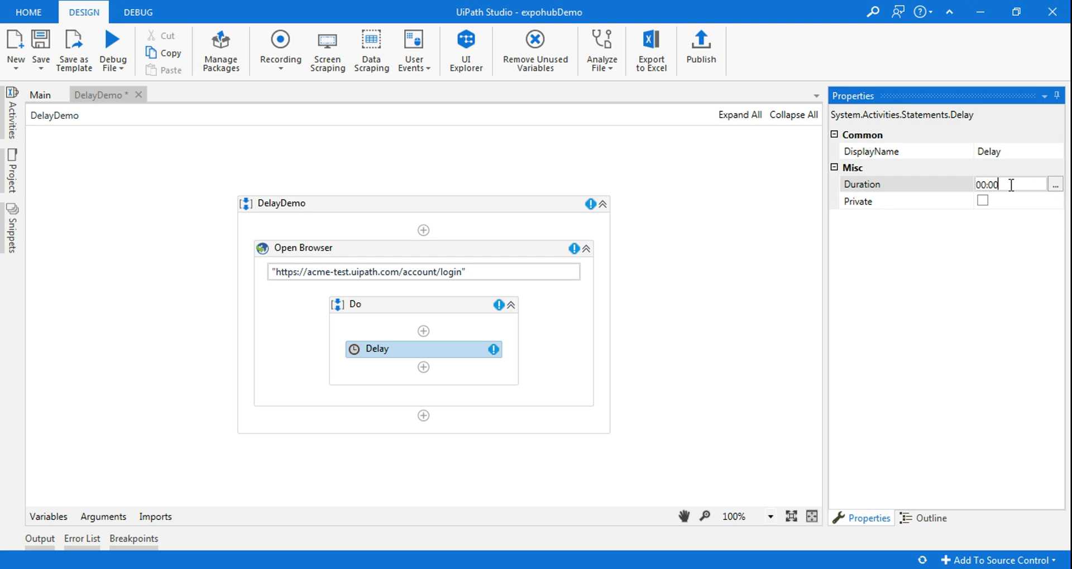
text(:0)
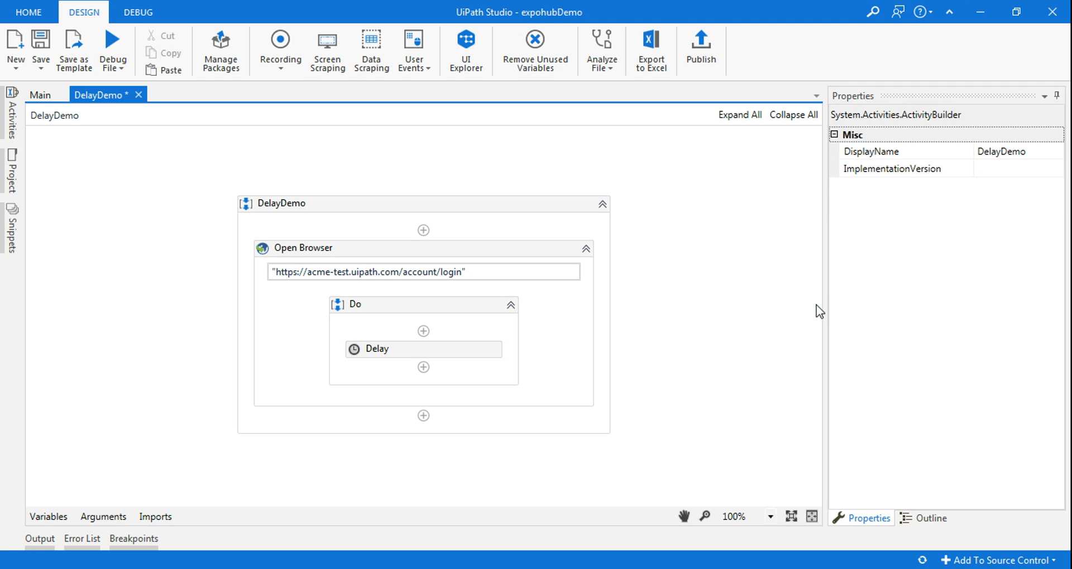
click(376, 350)
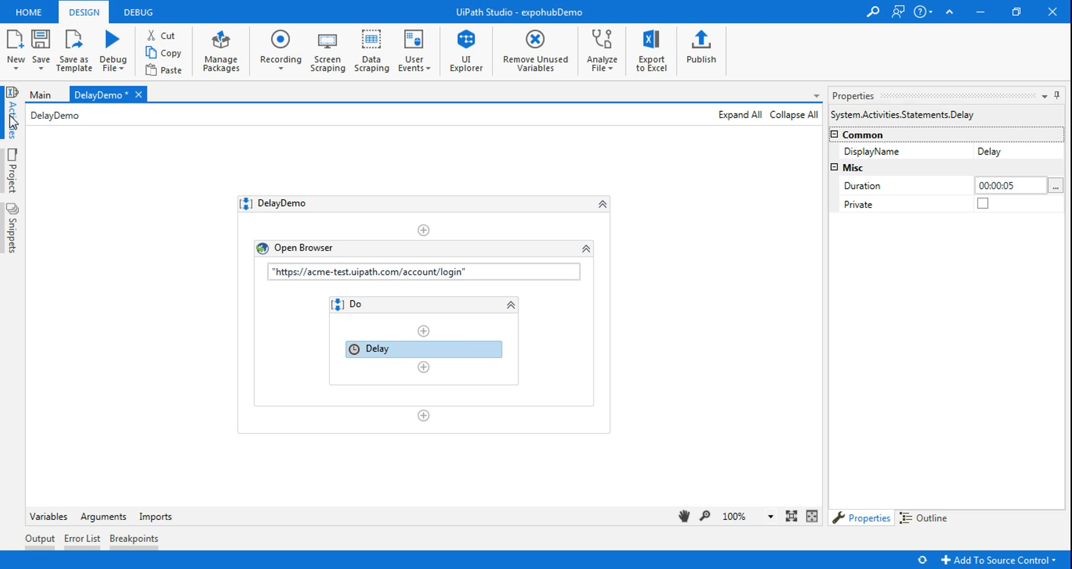
Add a Type Into activity and indicate the ACME login Email field as its target.
click(11, 113)
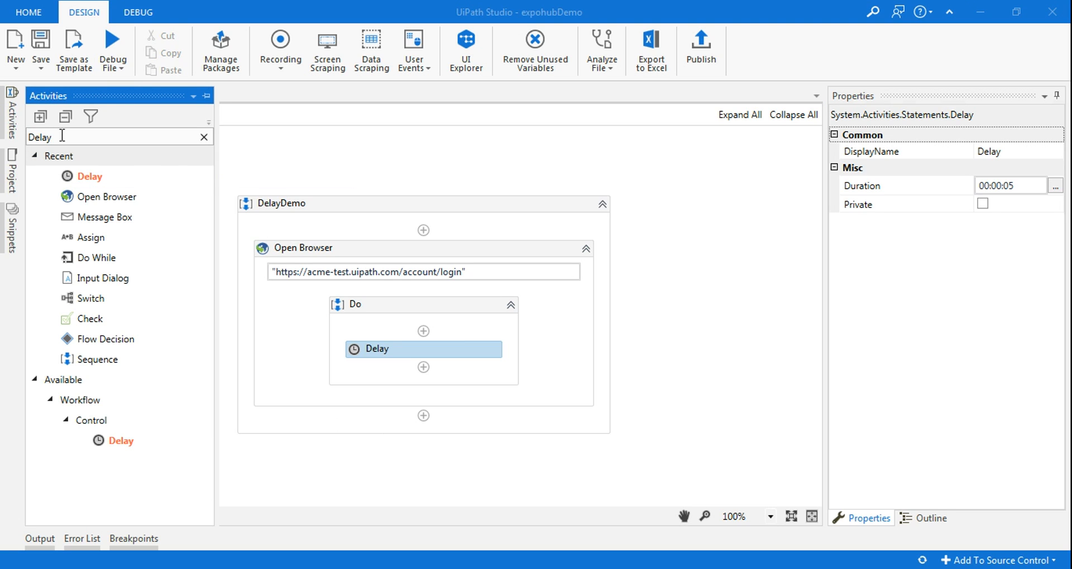
click(203, 136)
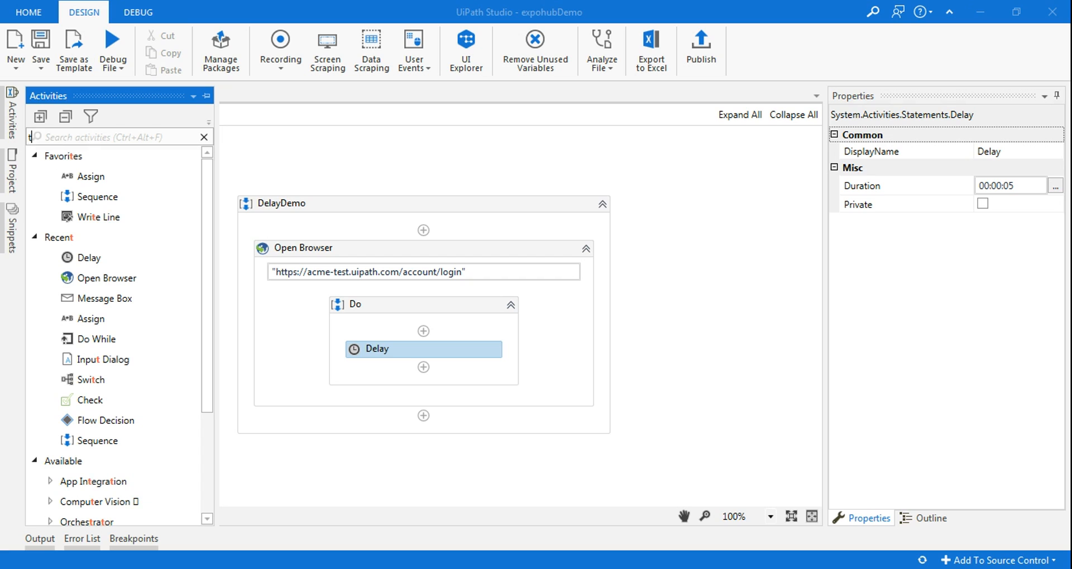
text(type)
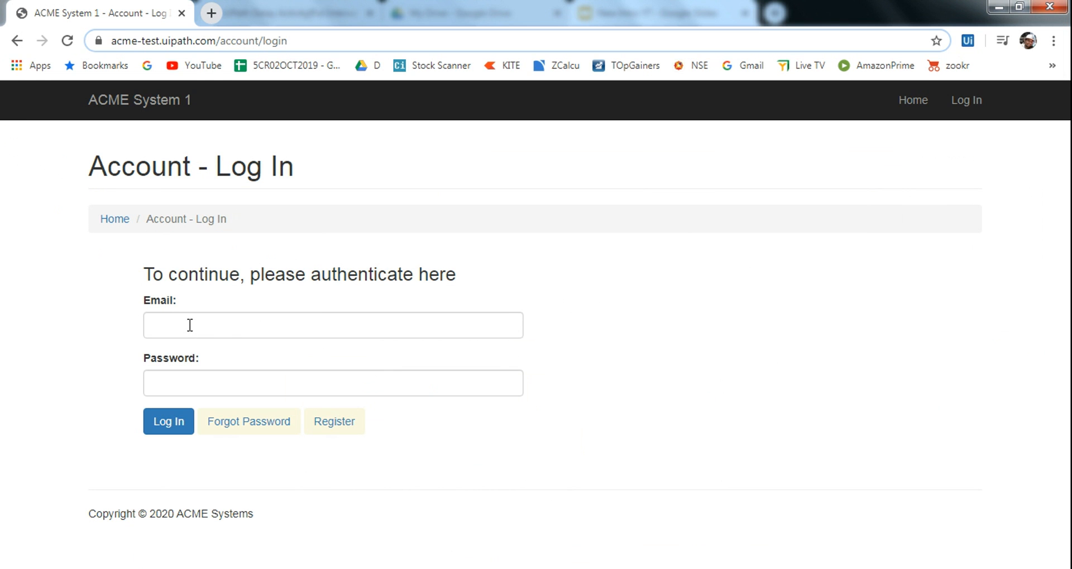
click(333, 325)
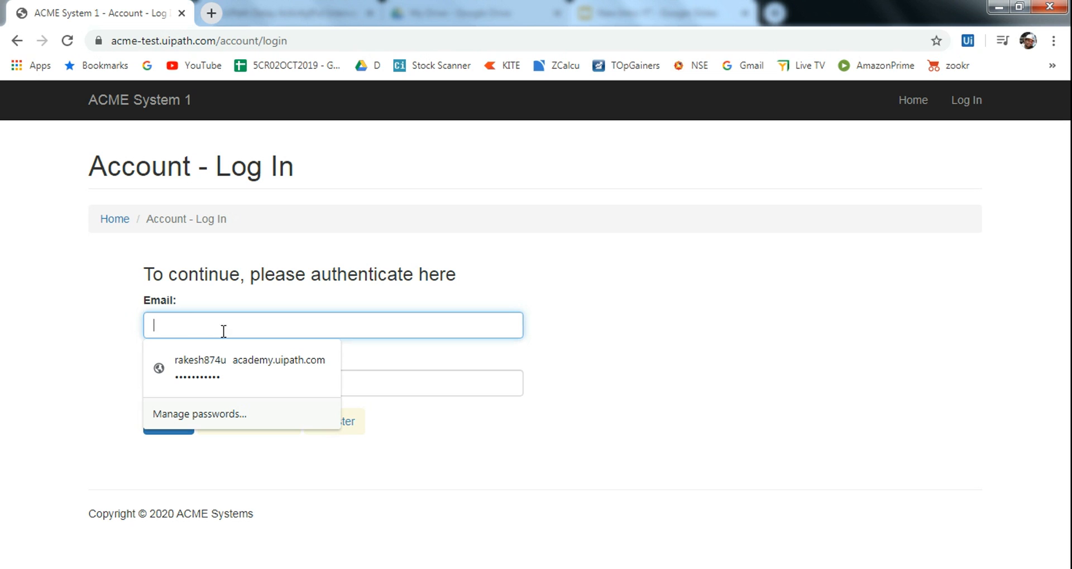
mouse_move(214, 328)
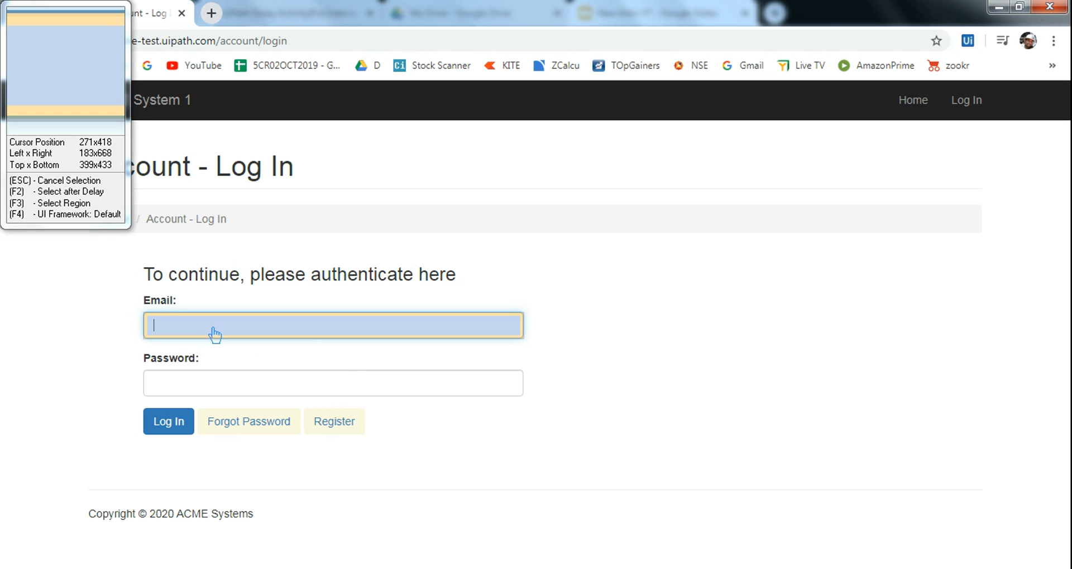
mouse_move(190, 334)
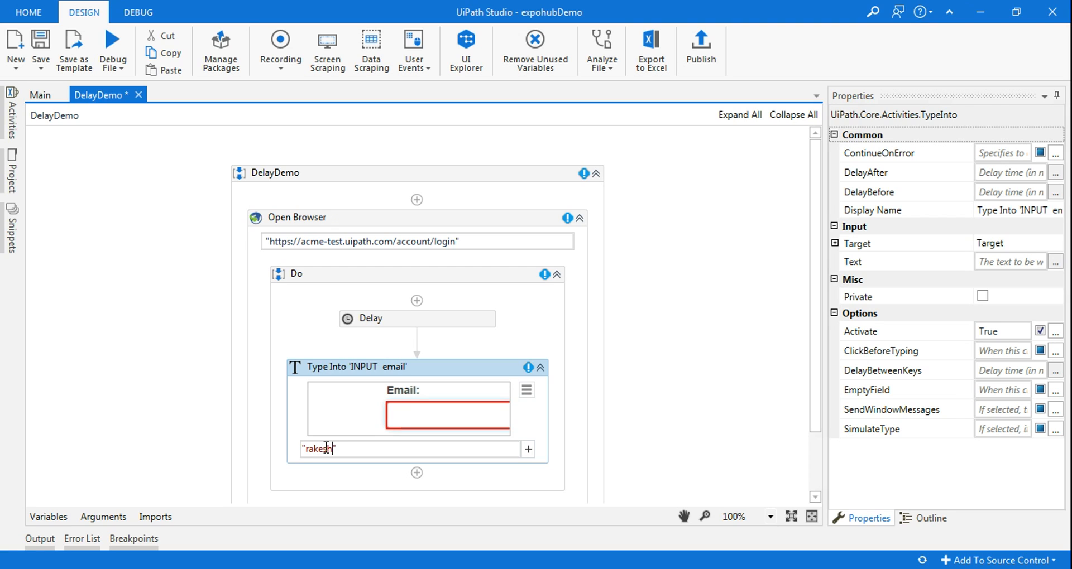
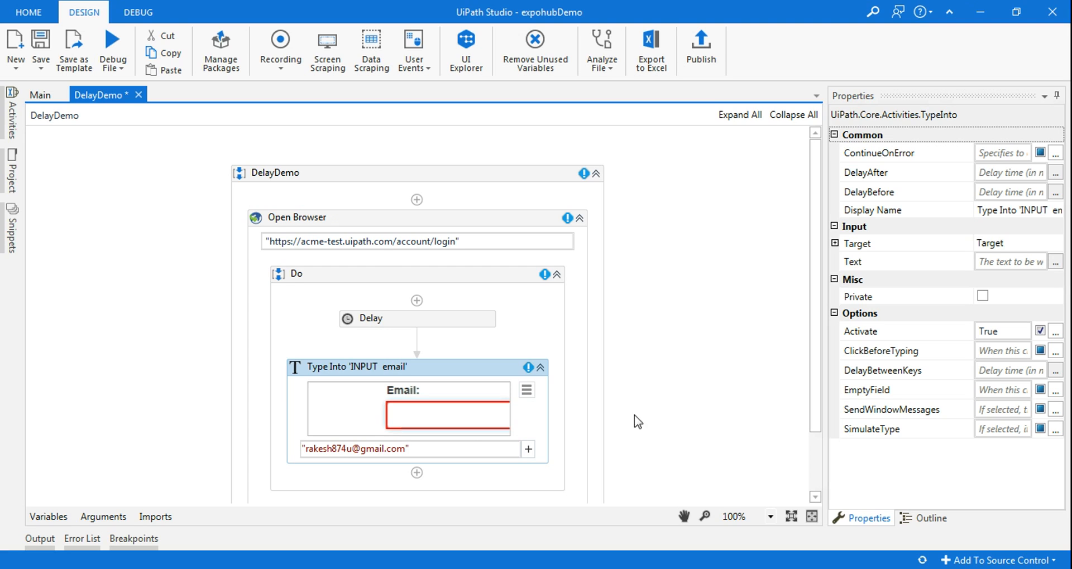
Debug-run DelayDemo, see the Type Into element error, stop the run and return to Design.
click(635, 421)
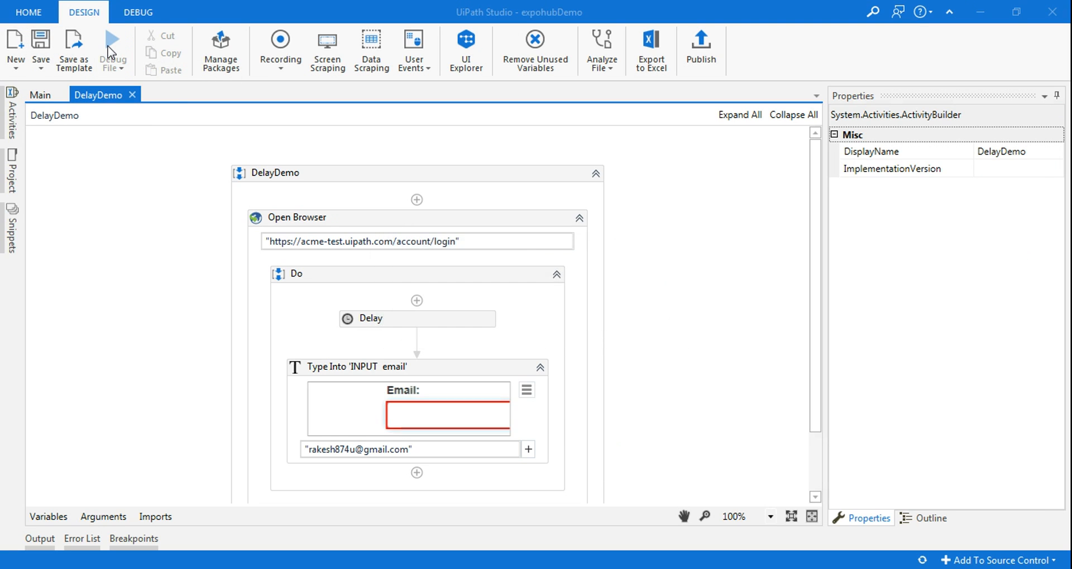
click(113, 42)
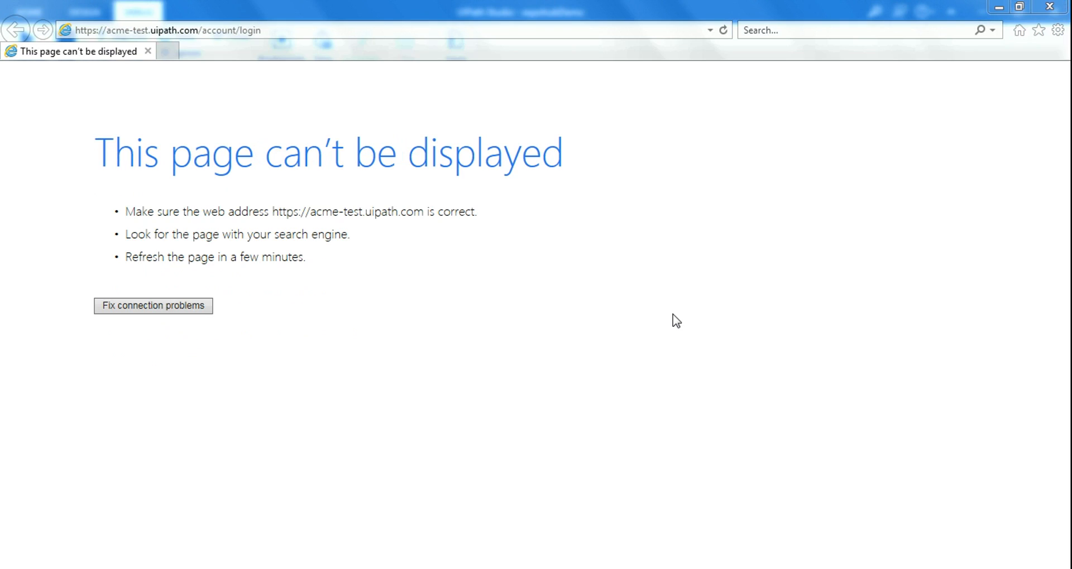
mouse_move(659, 315)
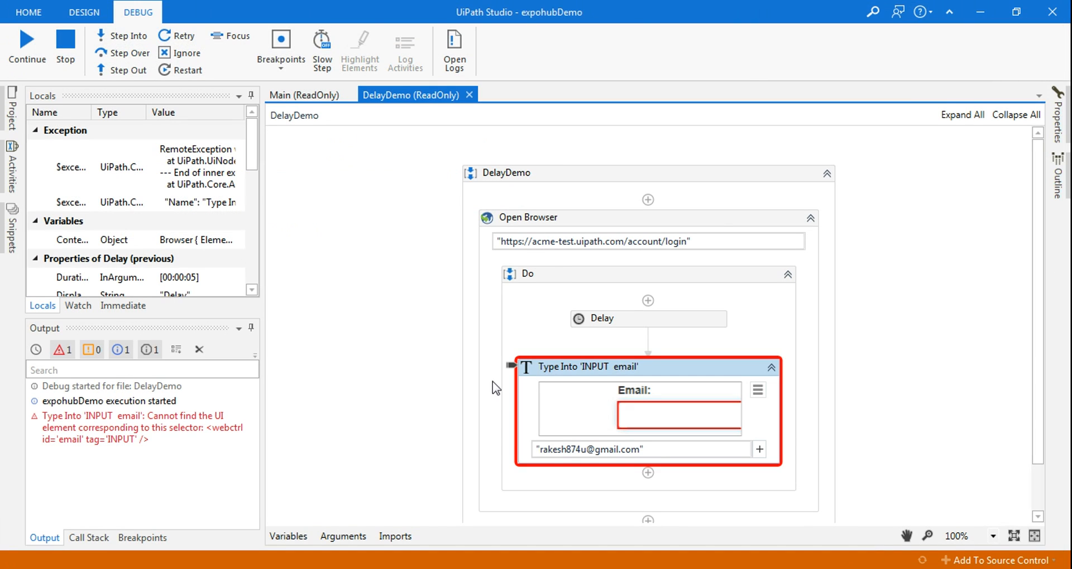
click(65, 39)
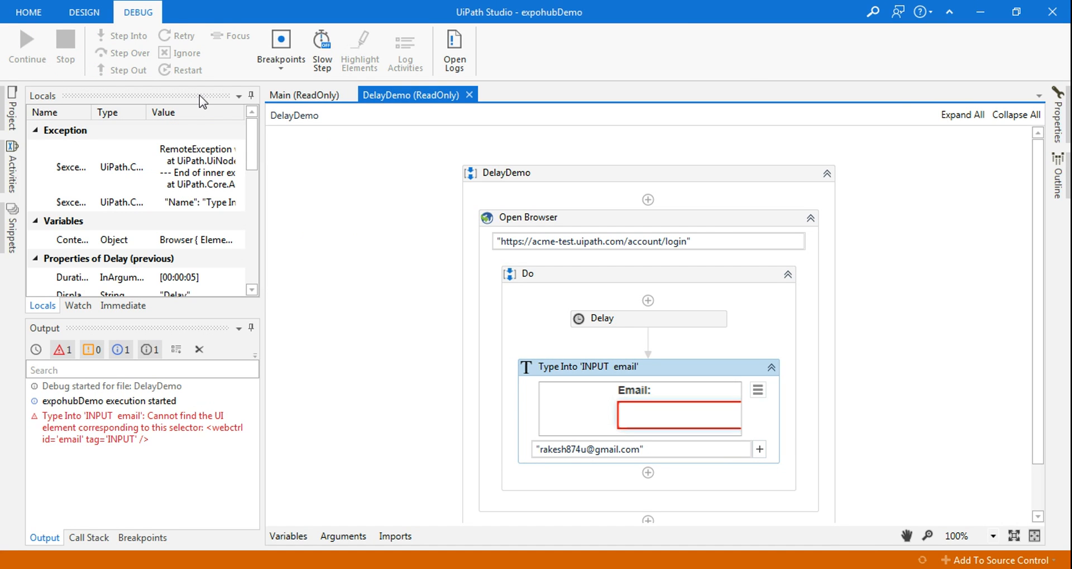
click(84, 11)
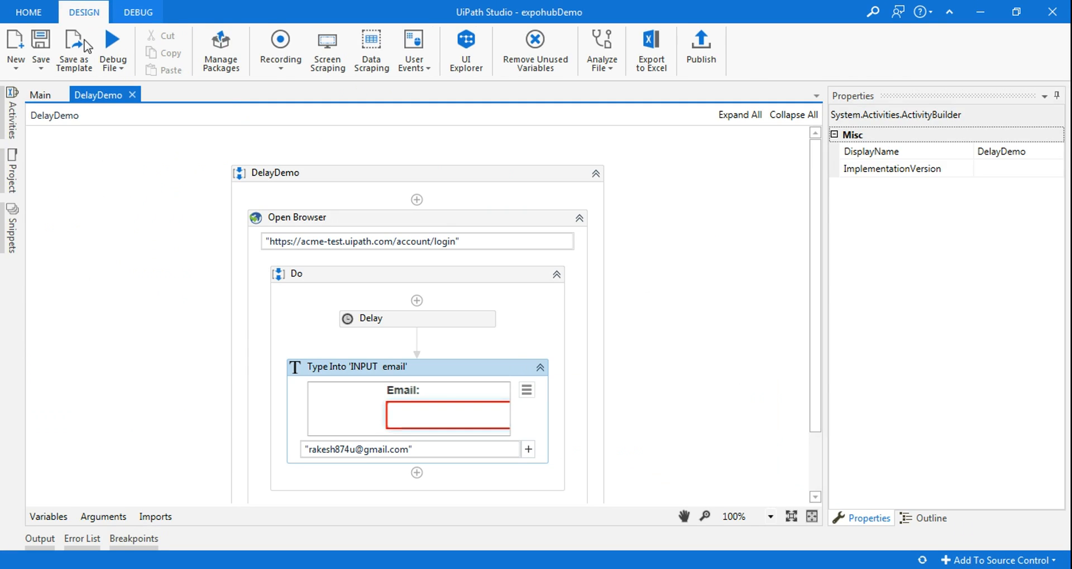
Check the Type Into and Open Browser settings, then rerun so IE loads the page and types the email.
click(352, 367)
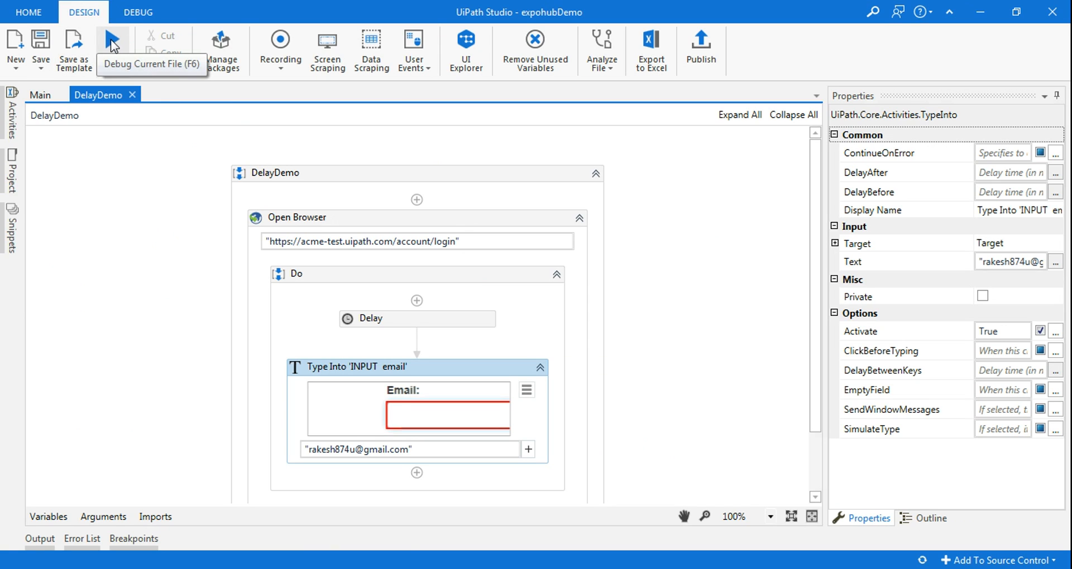
click(297, 217)
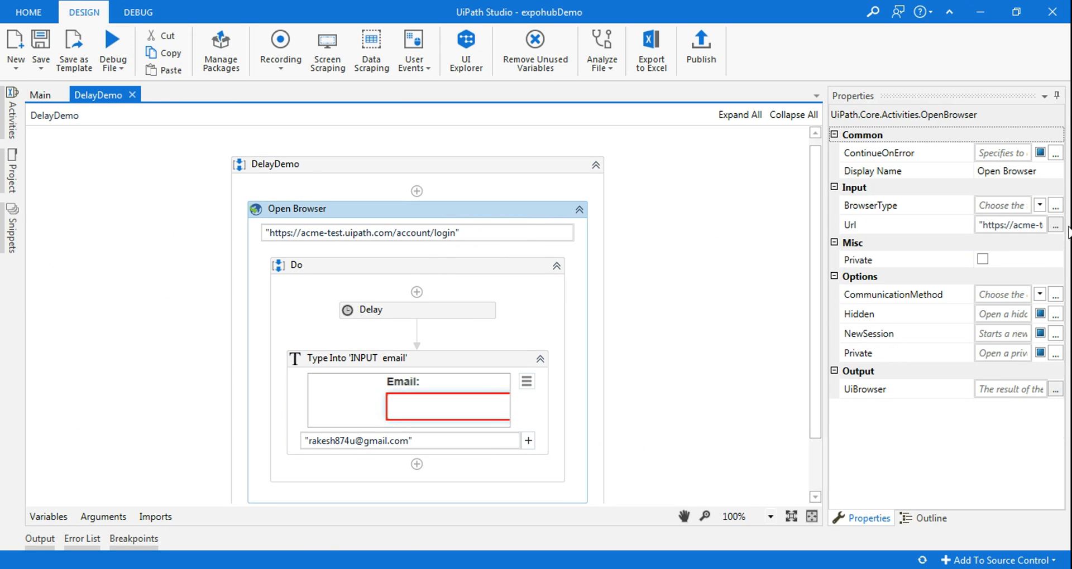
click(1039, 204)
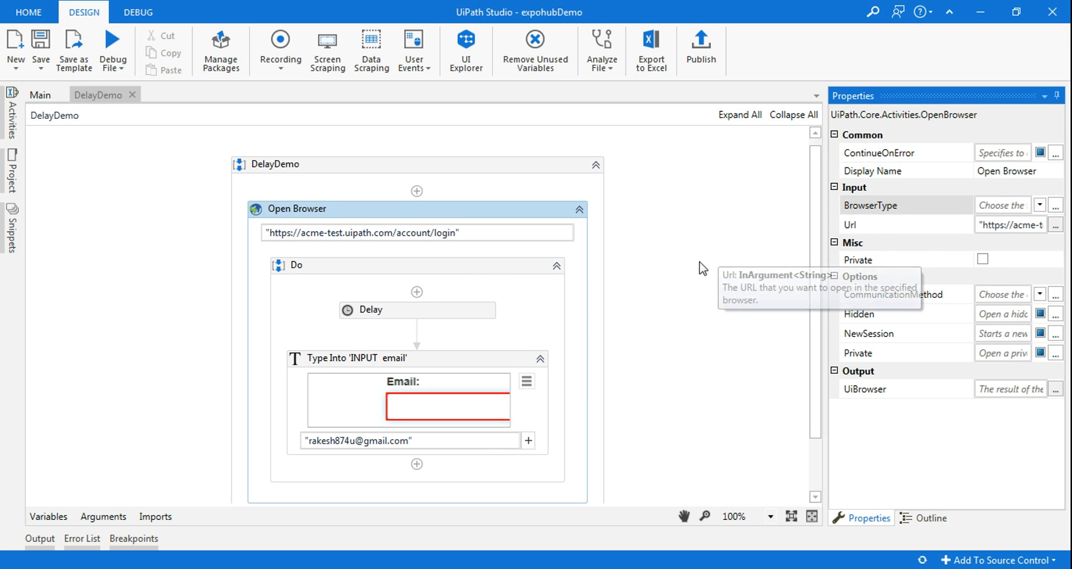
mouse_move(112, 41)
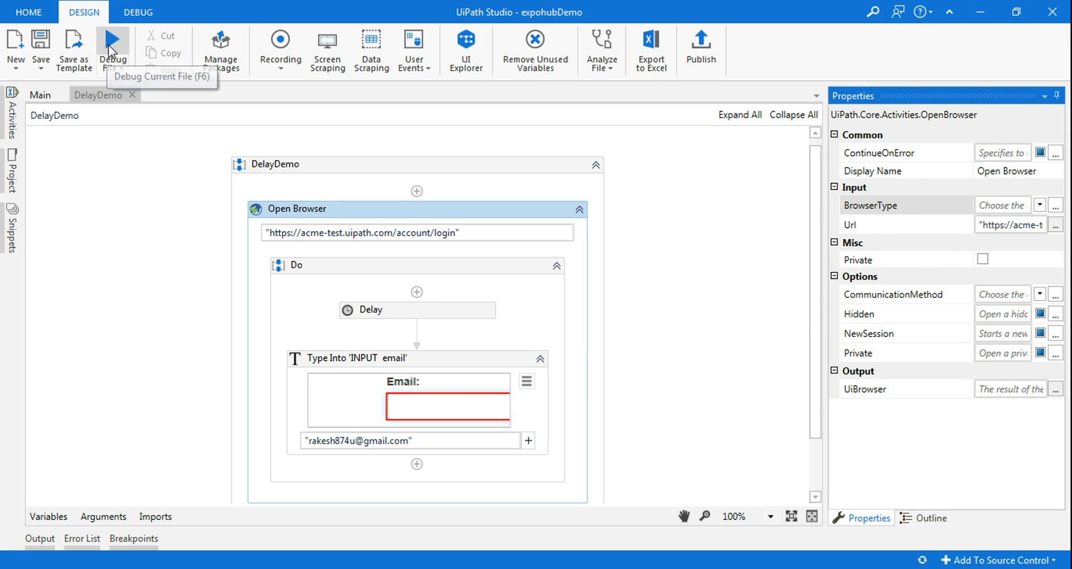
click(112, 41)
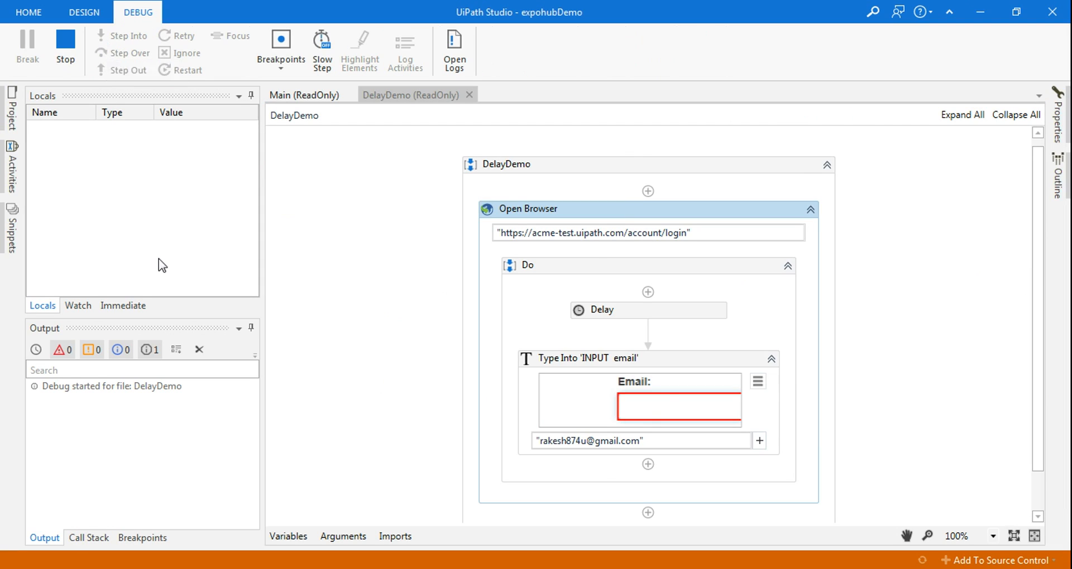
mouse_move(654, 320)
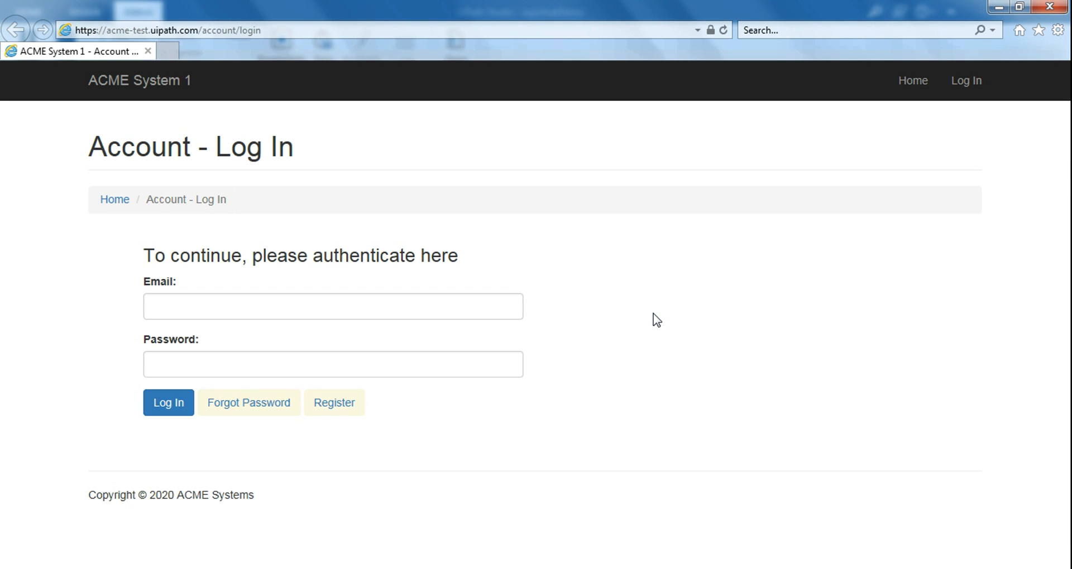
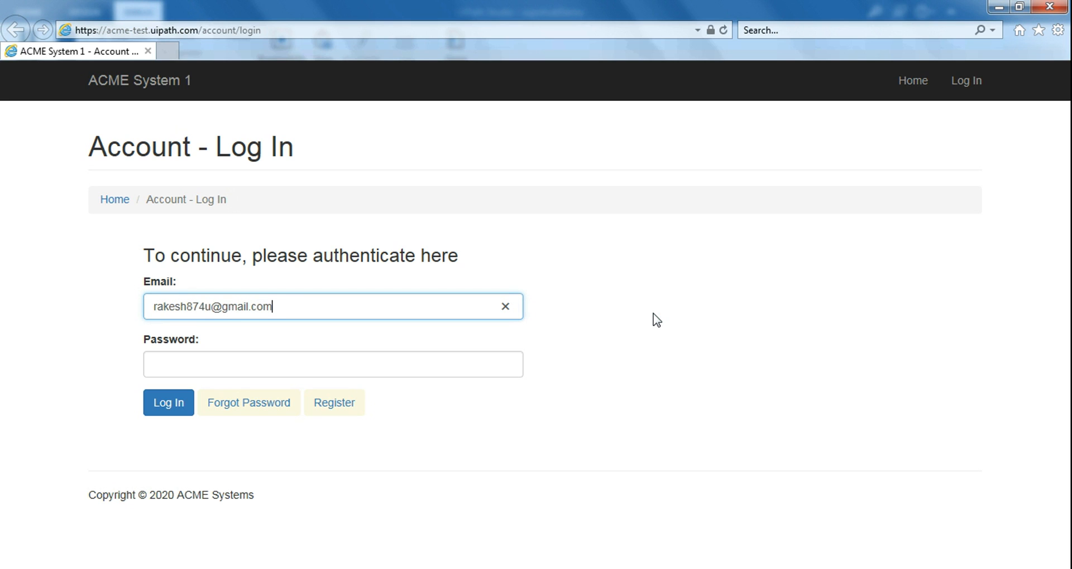
mouse_move(643, 337)
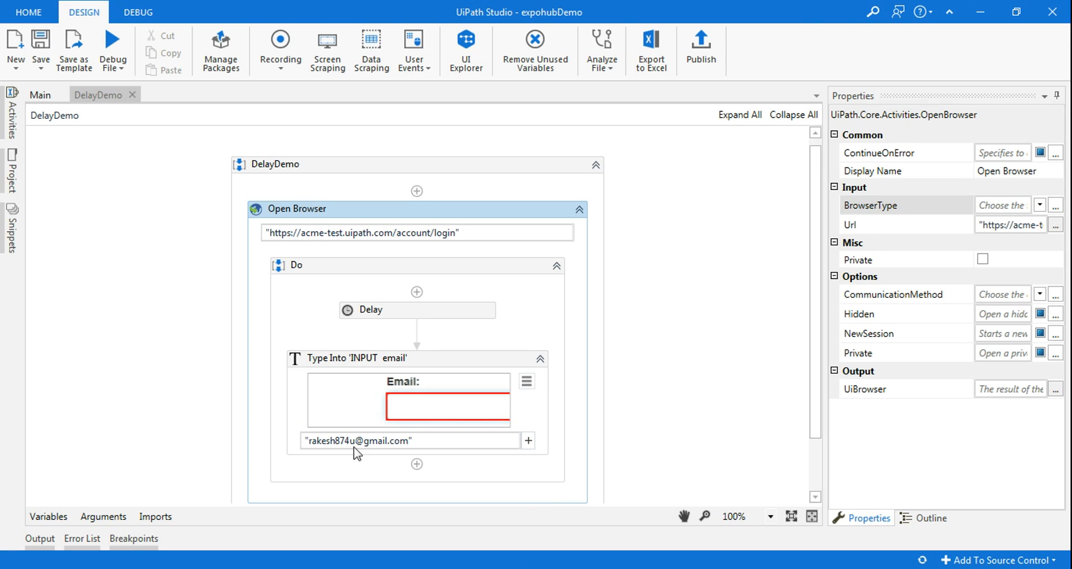
Set the Open Browser BrowserType to Chrome.
scroll(down, 3)
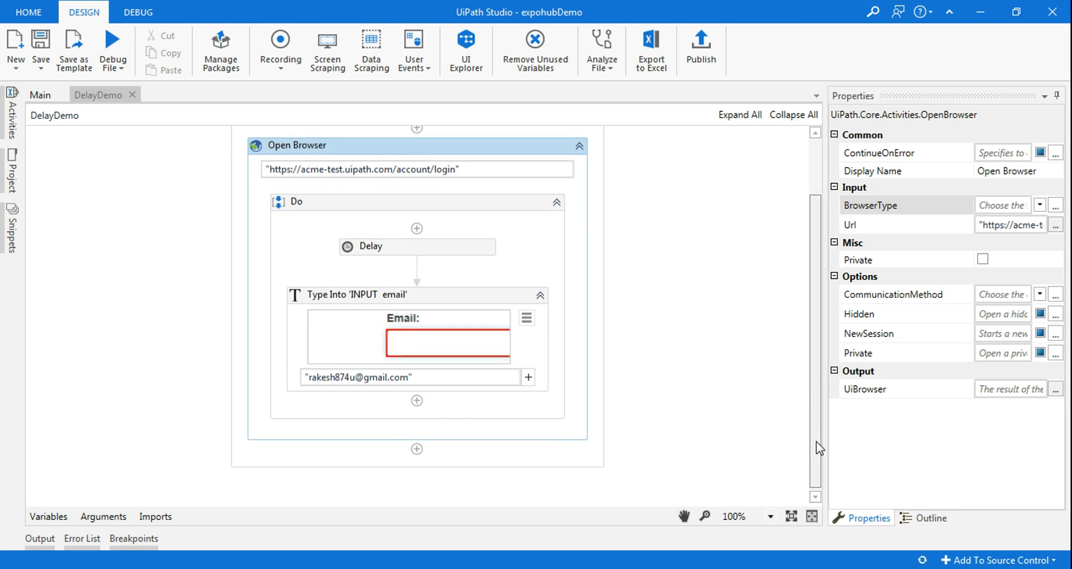
scroll(up, 3)
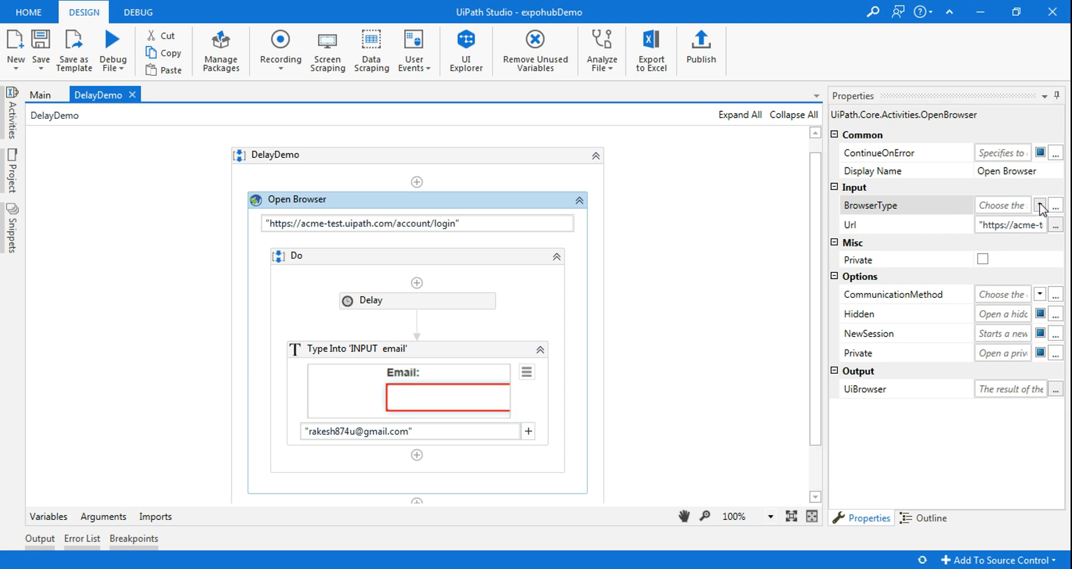
click(1002, 205)
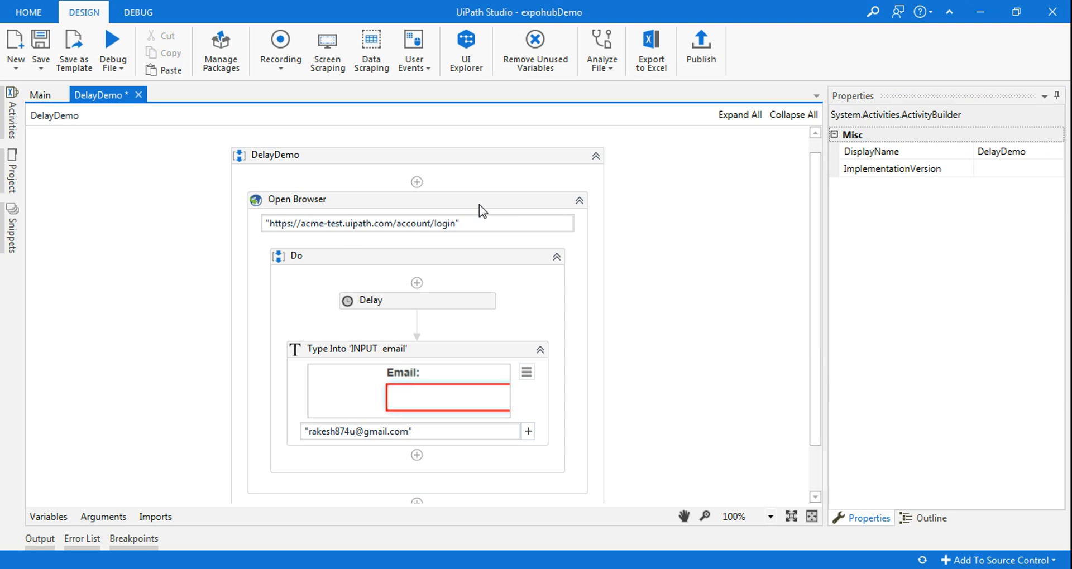
click(297, 199)
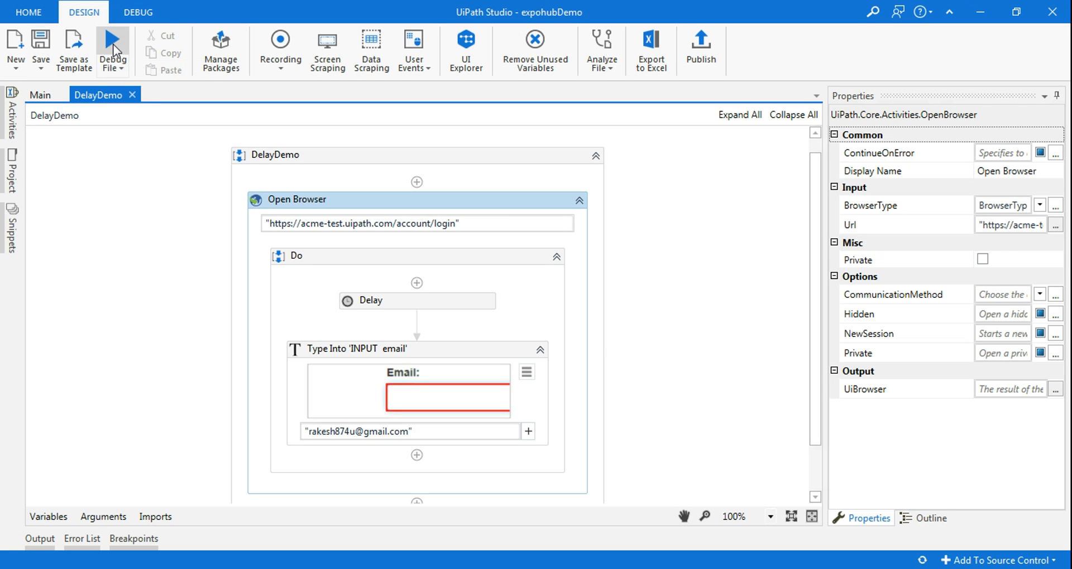
click(113, 45)
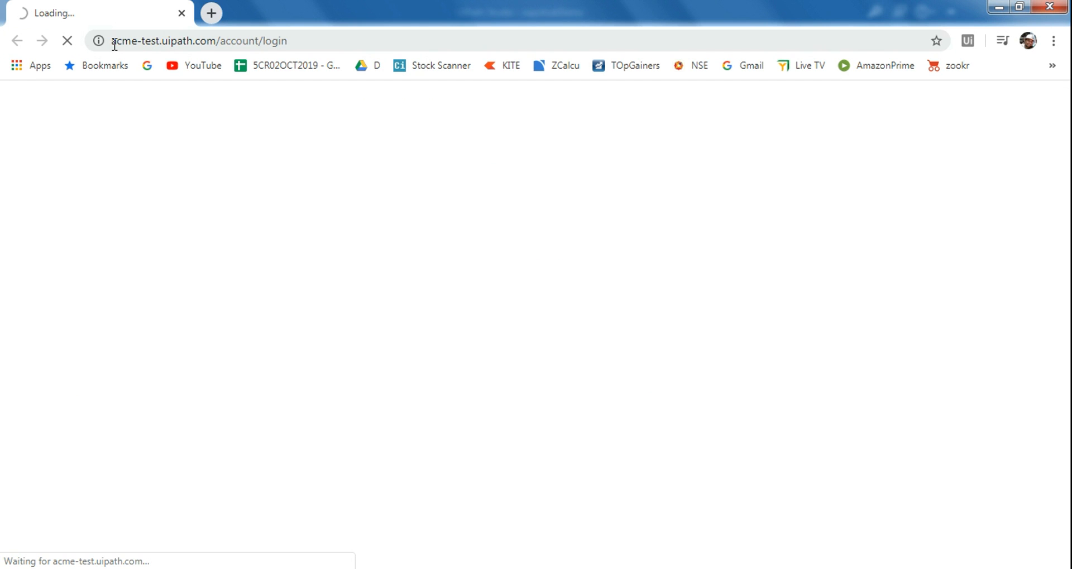
click(333, 325)
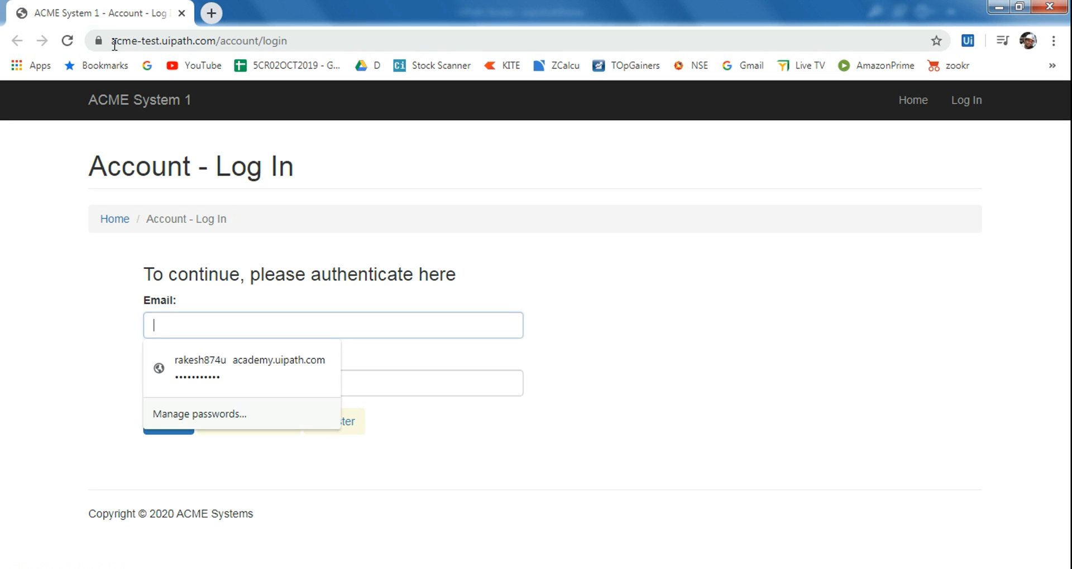
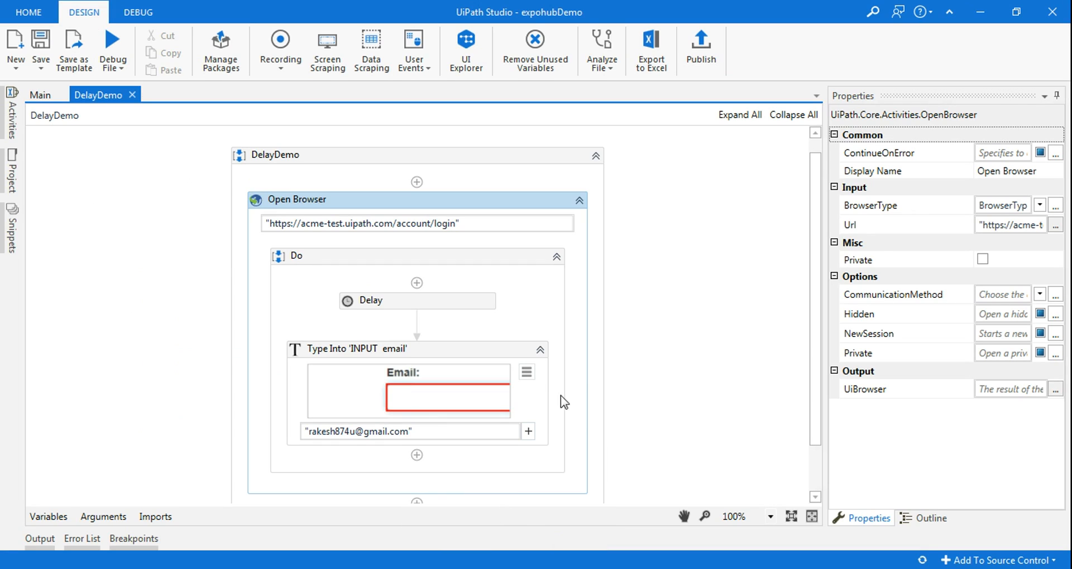
mouse_move(421, 306)
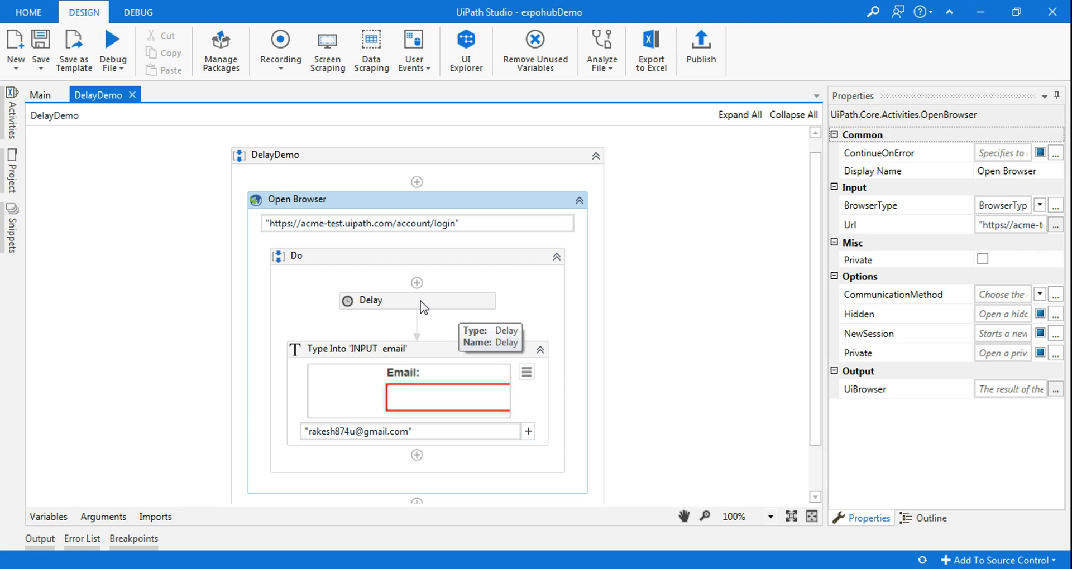
mouse_move(455, 311)
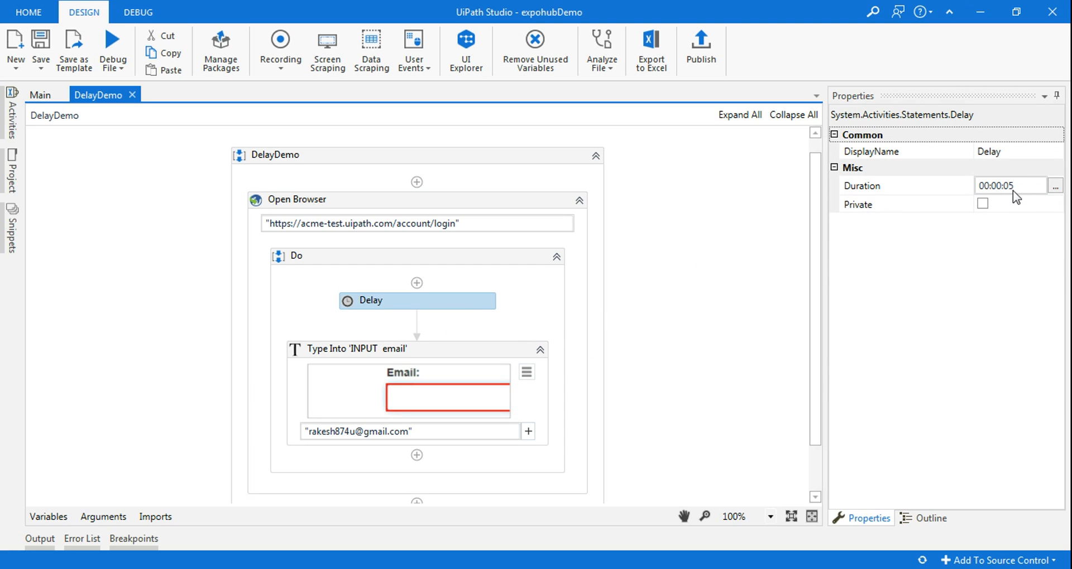
mouse_move(1018, 197)
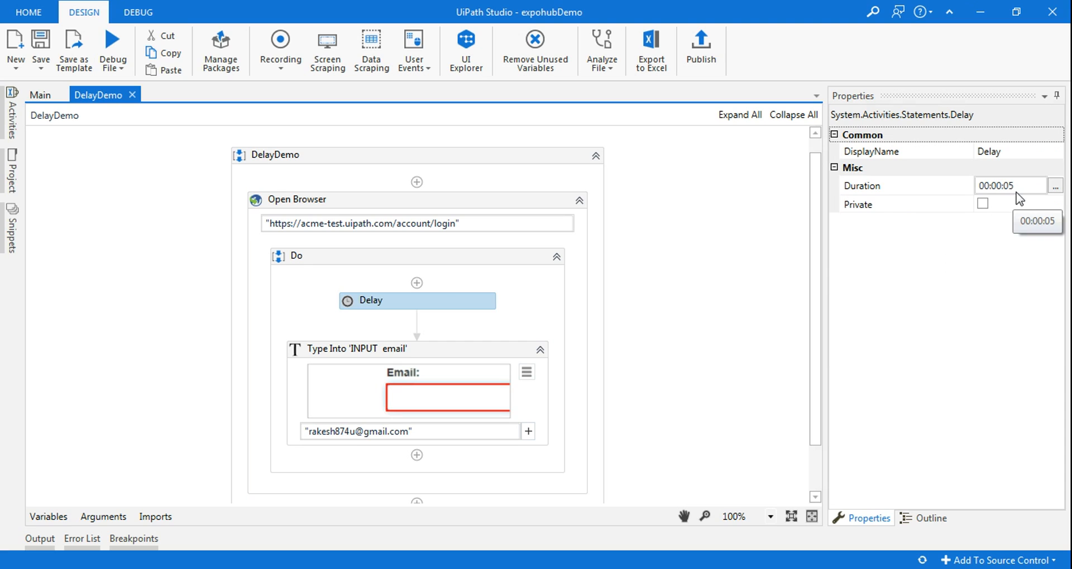
mouse_move(1015, 172)
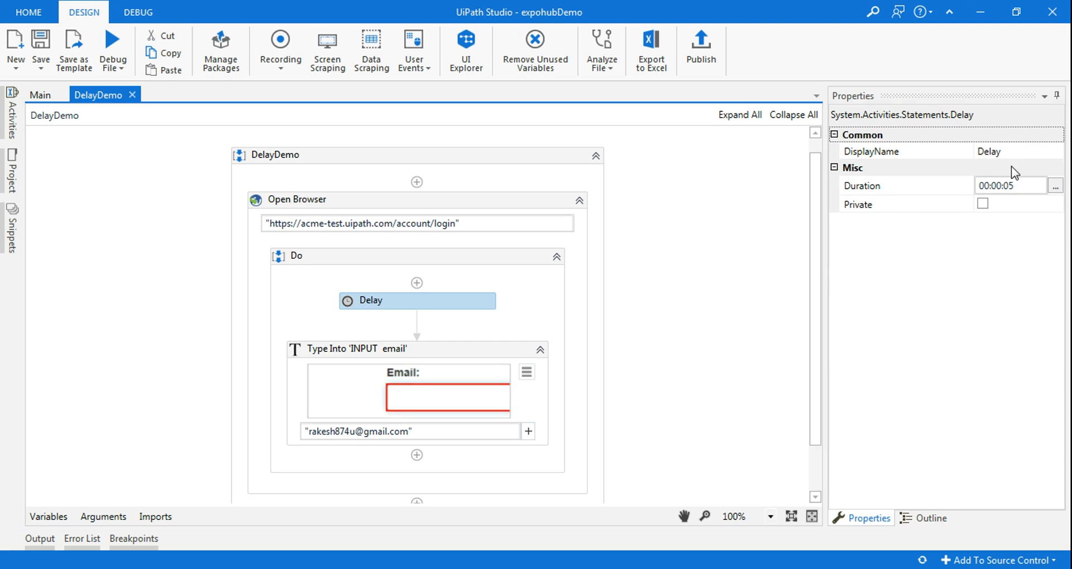
mouse_move(986, 181)
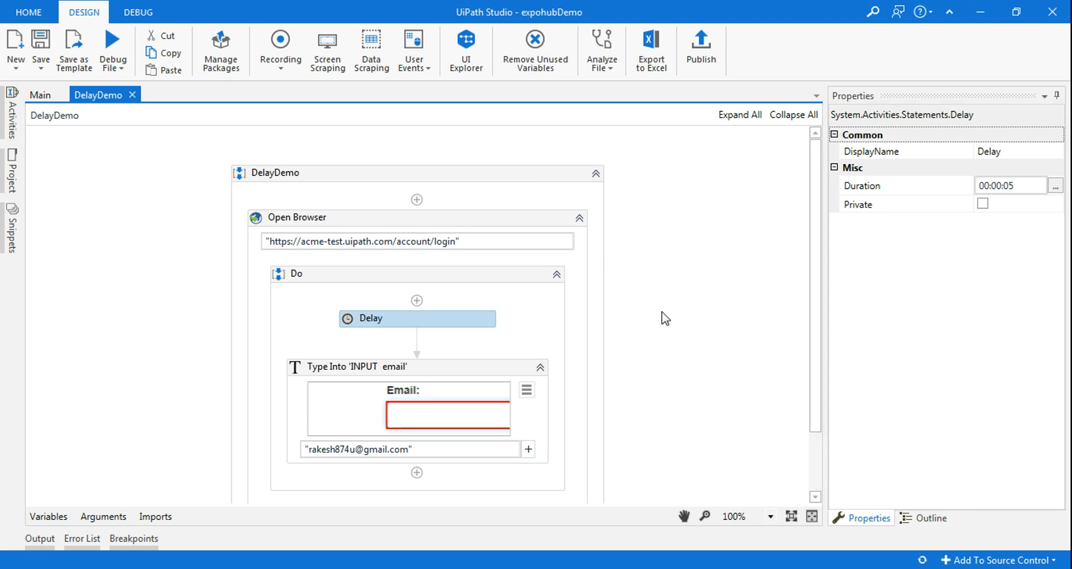
mouse_move(818, 212)
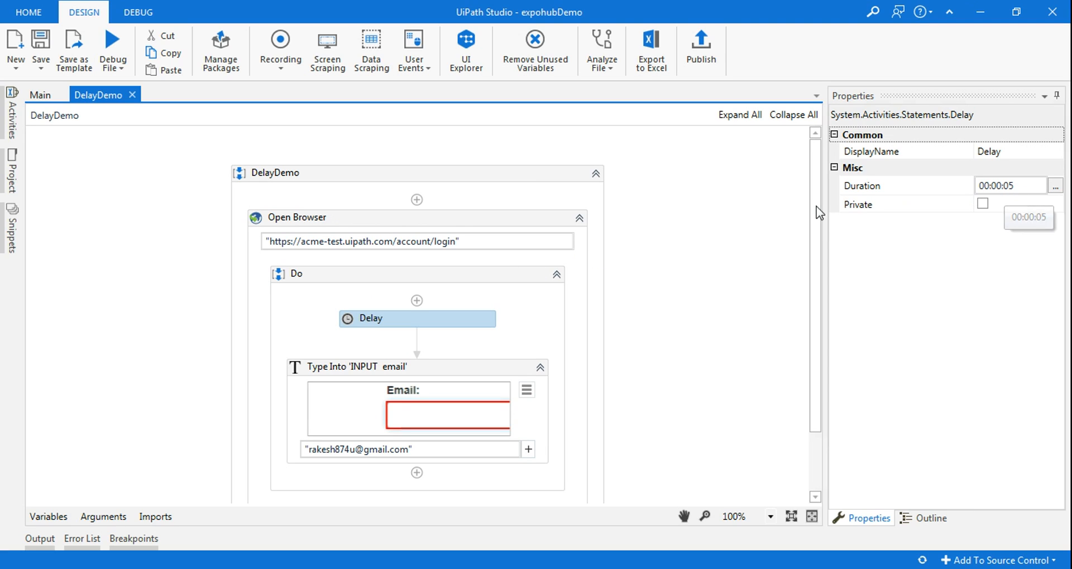